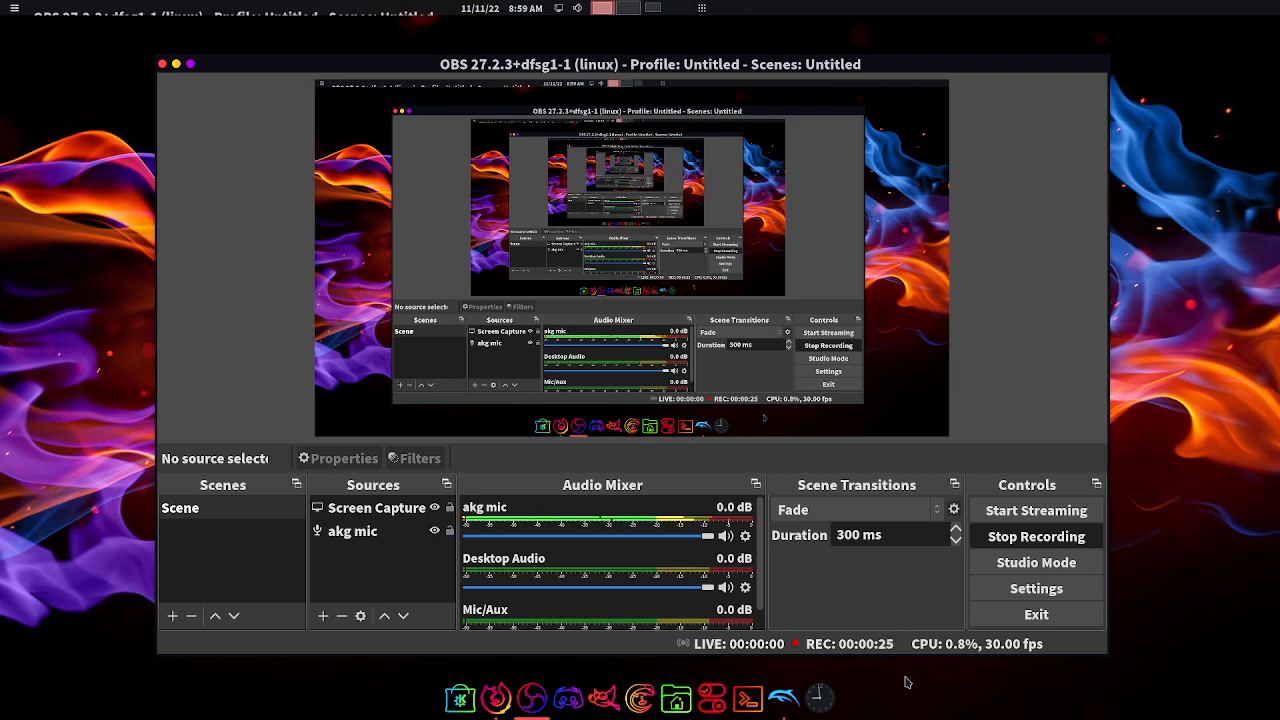
pyautogui.moveTo(444, 670)
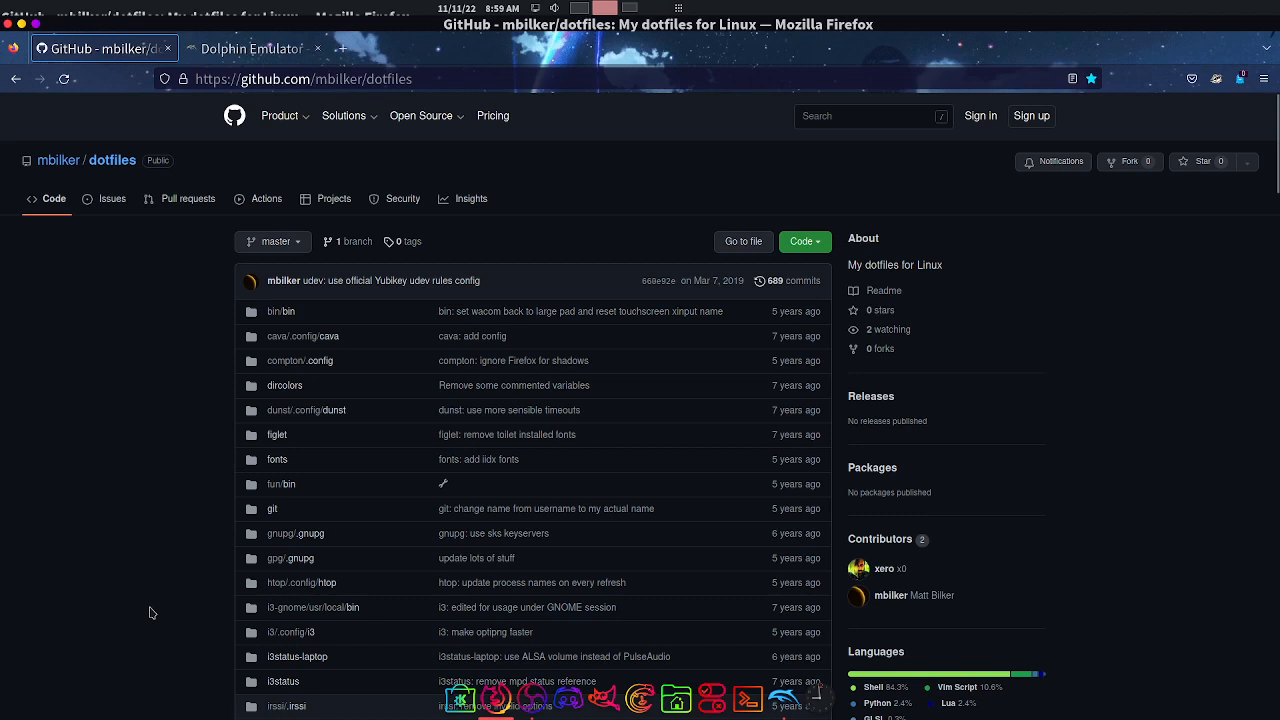
pyautogui.moveTo(798, 698)
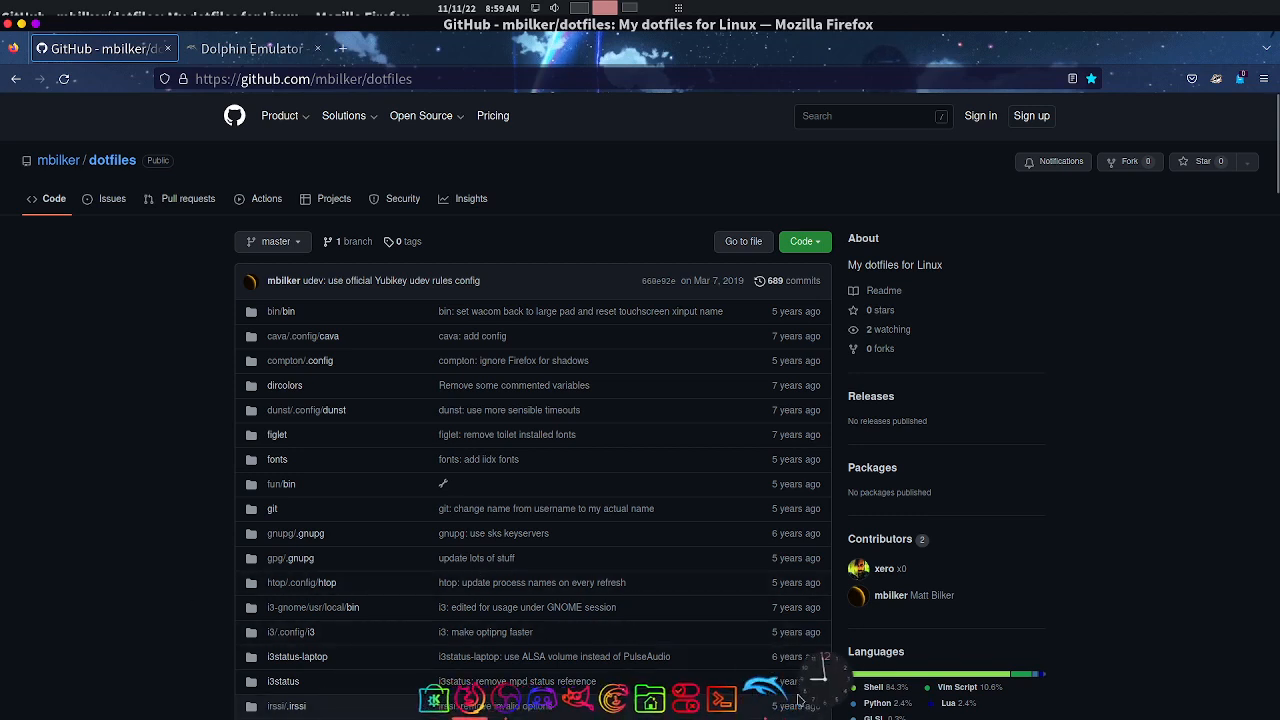
pyautogui.moveTo(56, 332)
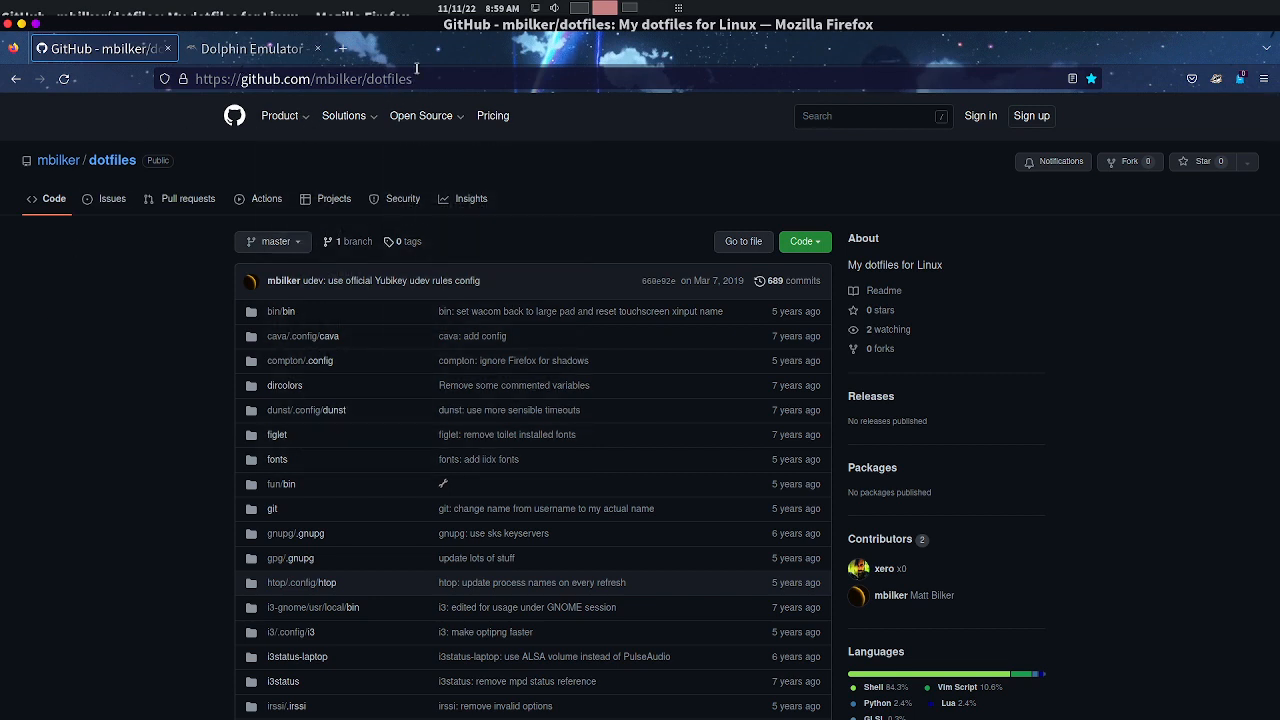
pyautogui.moveTo(496, 706)
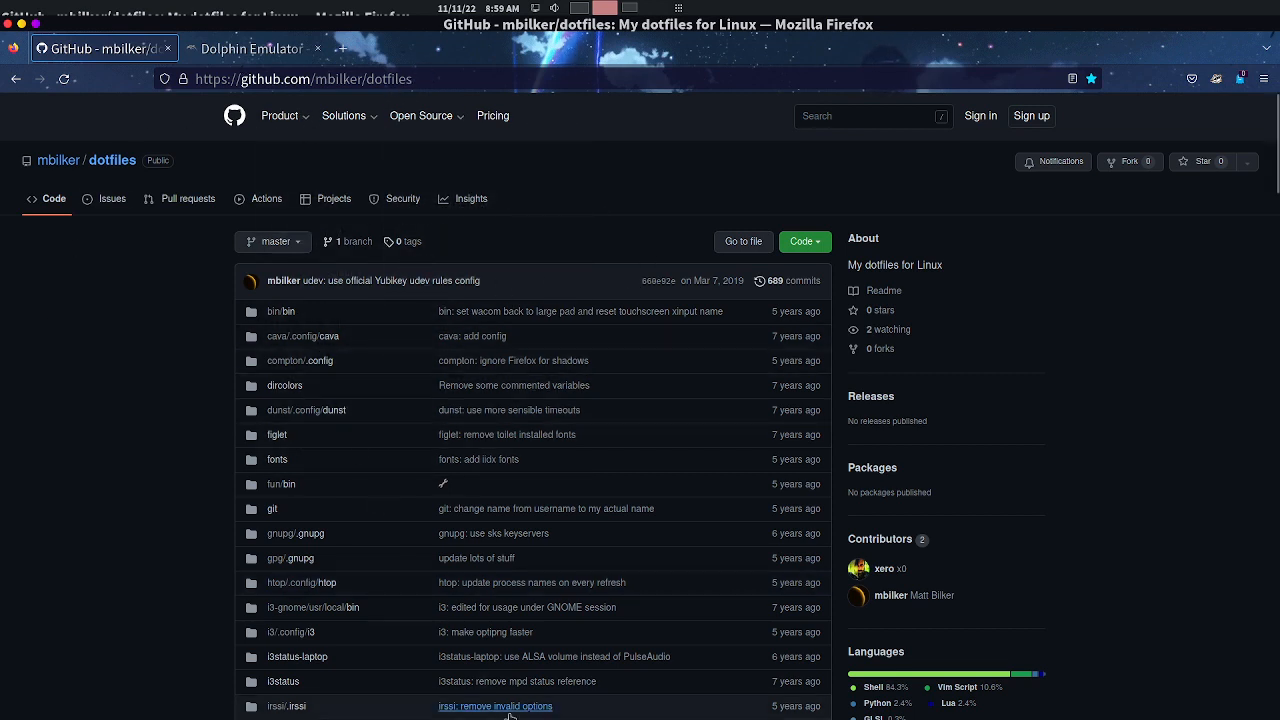
pyautogui.moveTo(112, 358)
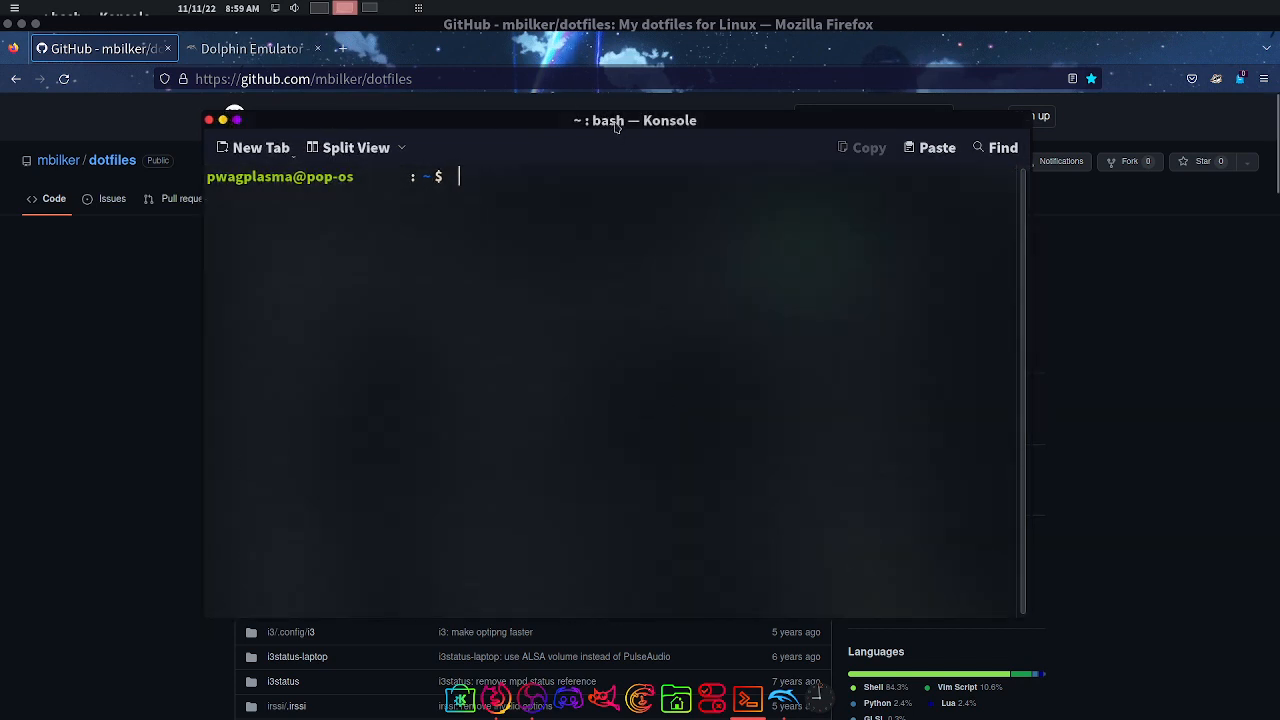
# - Move the Konsole window right and begin a git clone command at the prompt
pyautogui.moveTo(636, 120); pyautogui.dragTo(810, 142)
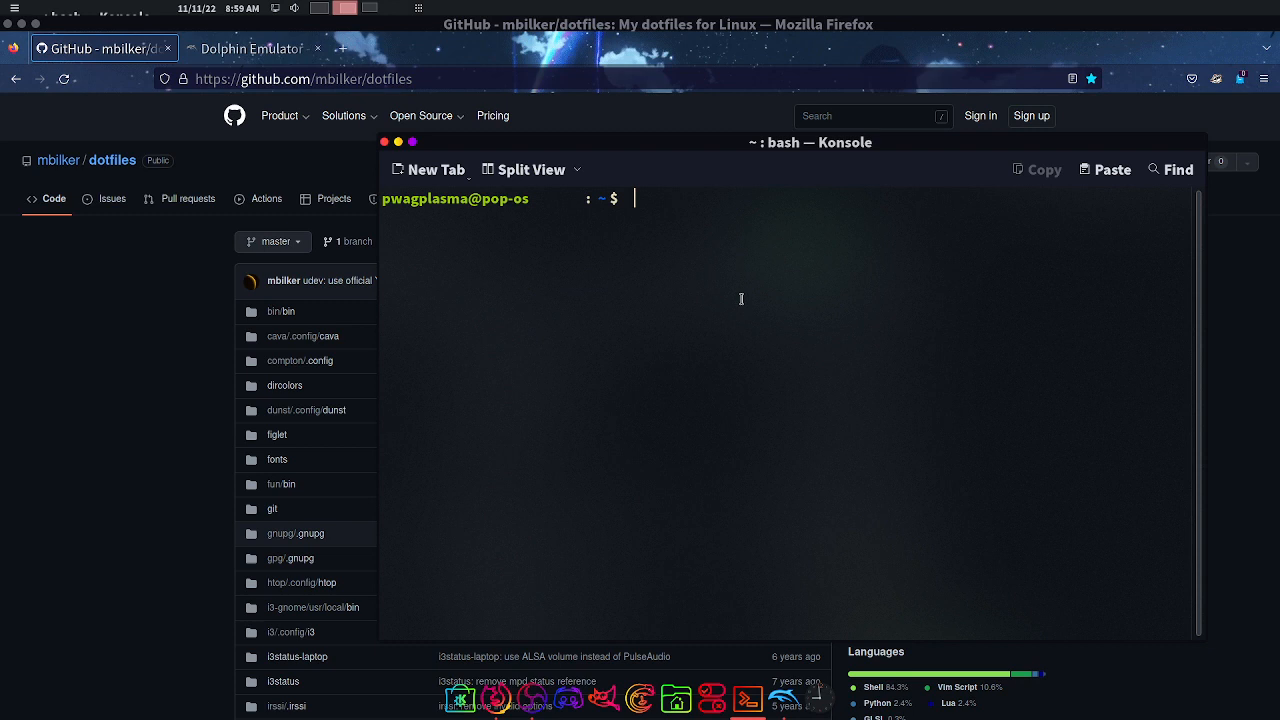
pyautogui.moveTo(668, 364)
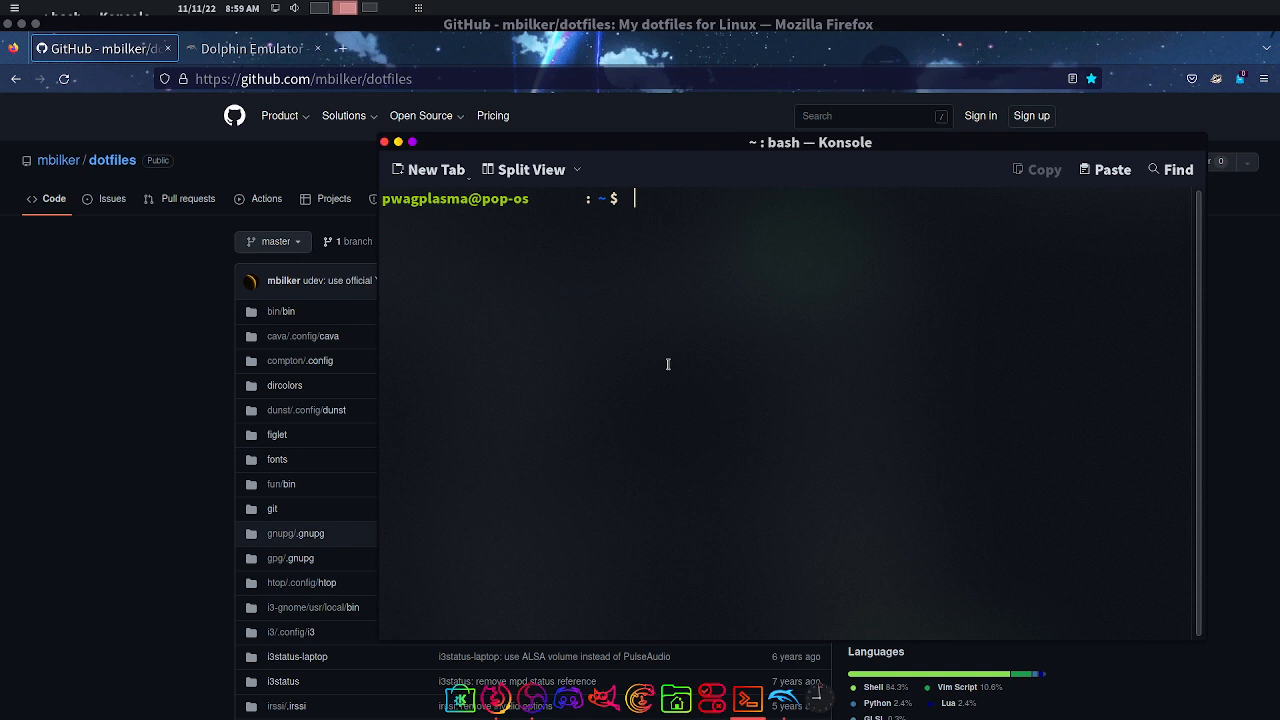
pyautogui.write('git')
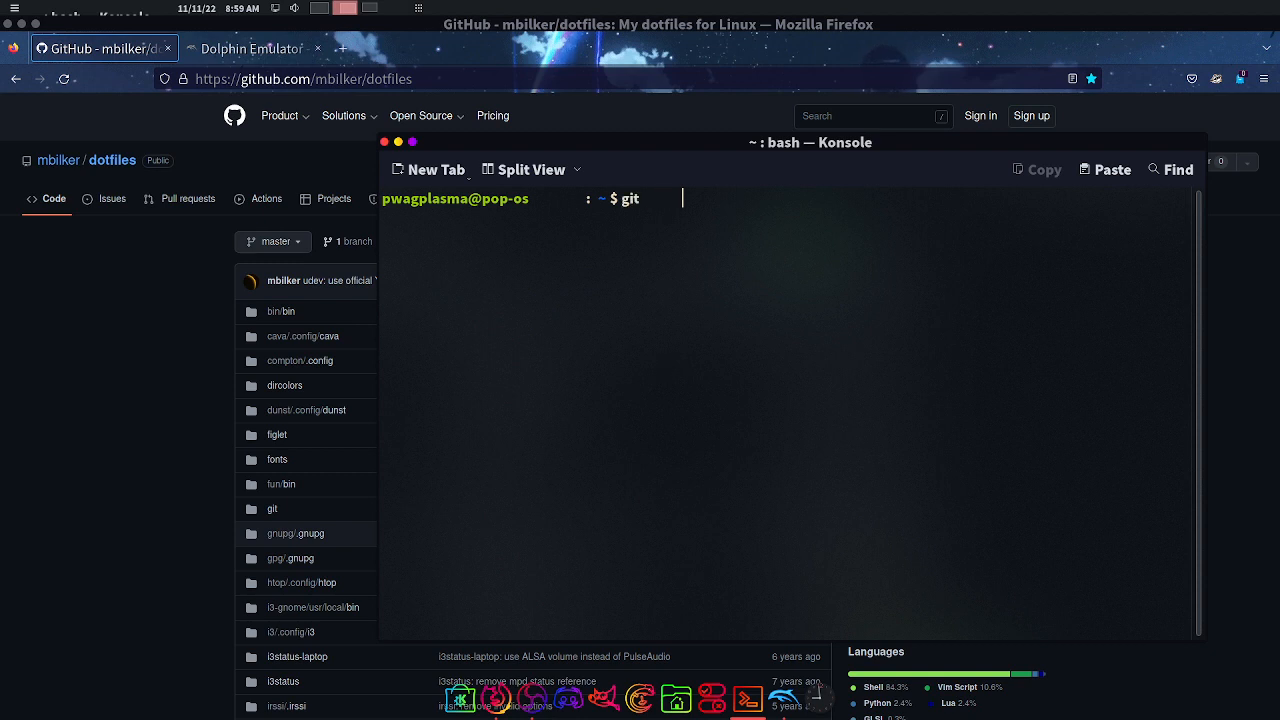
pyautogui.write('clone')
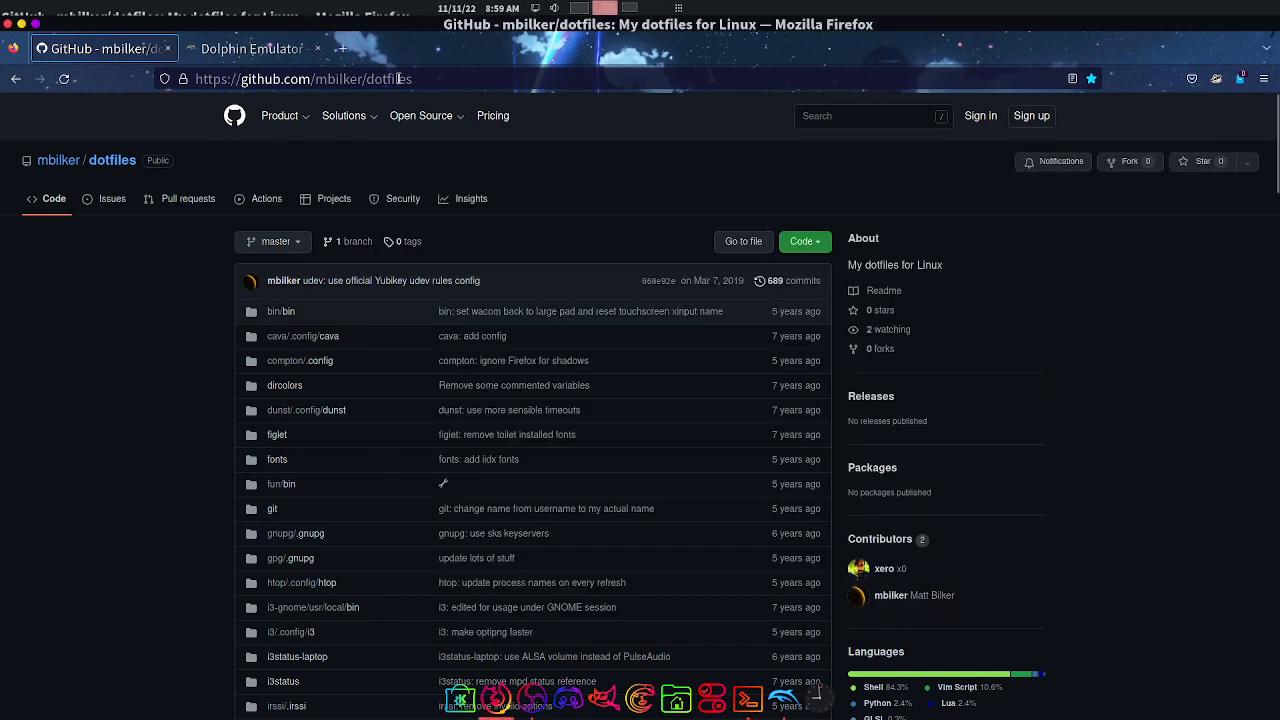
# - Copy the mbilker dotfiles repository URL from the Firefox address bar
pyautogui.rightClick(390, 78)
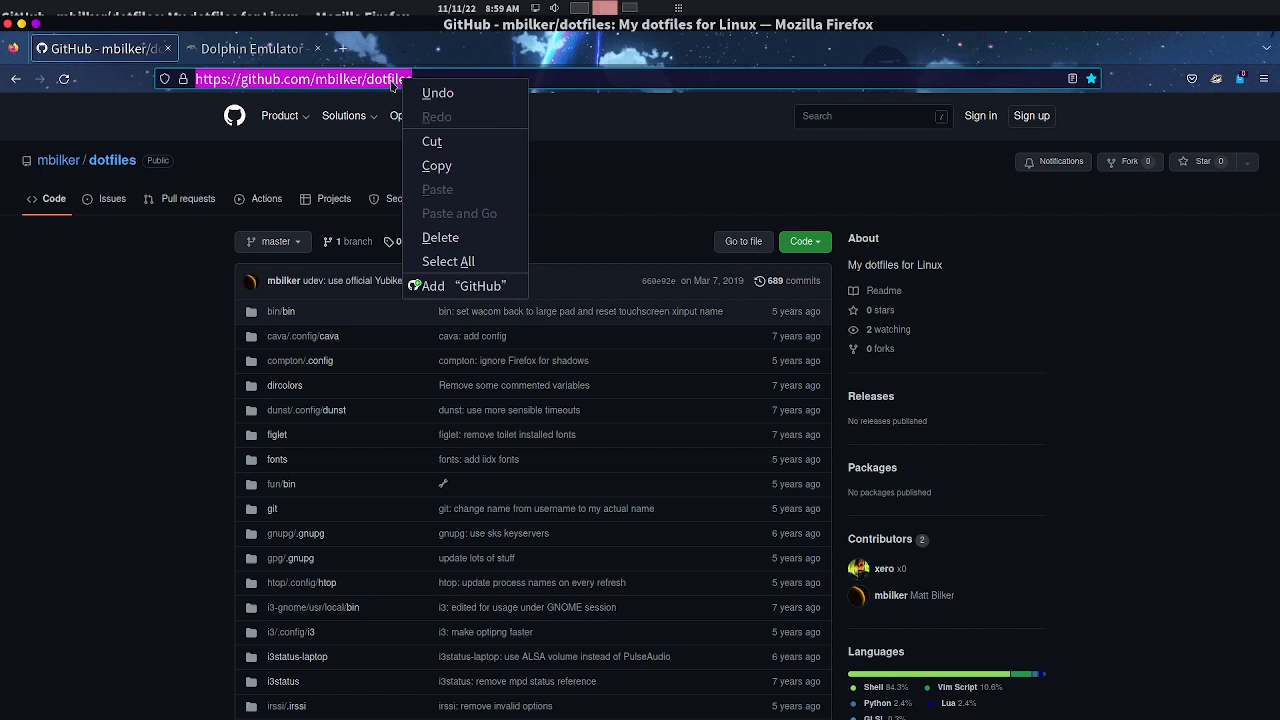
pyautogui.moveTo(438, 164)
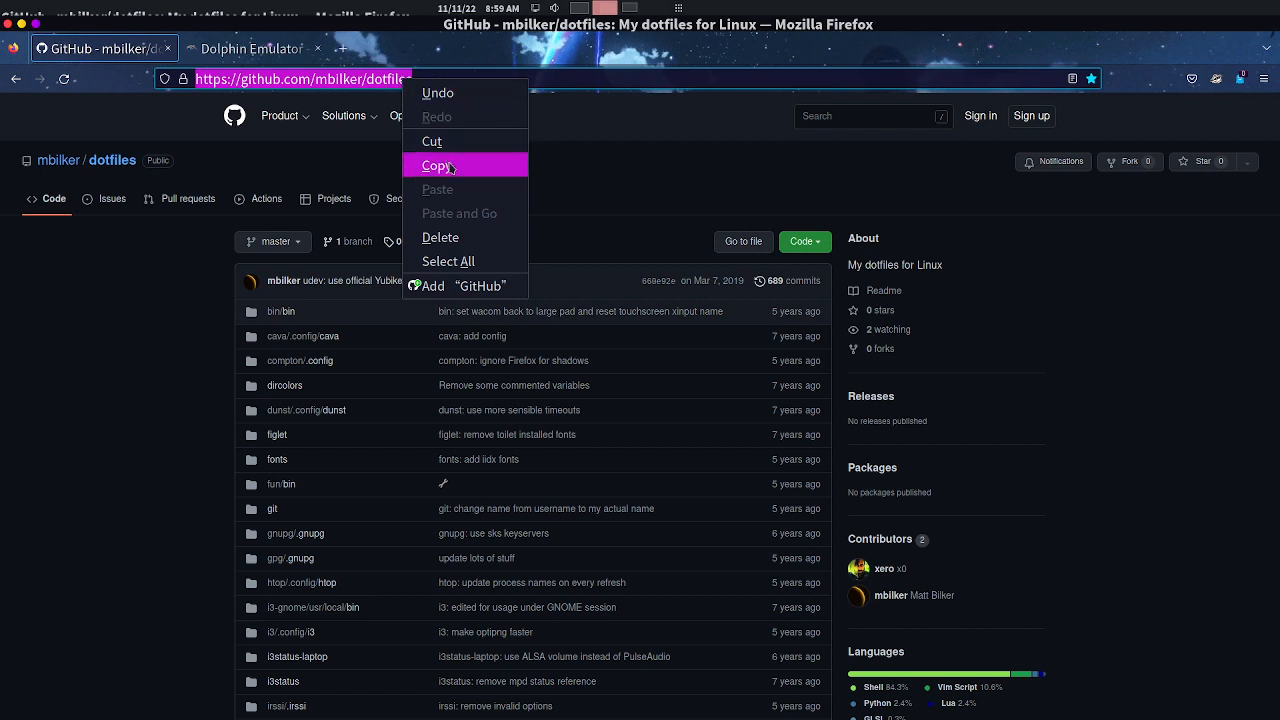
pyautogui.click(436, 164)
pyautogui.write('git clone https://github.com/mbilker/dotfiles')
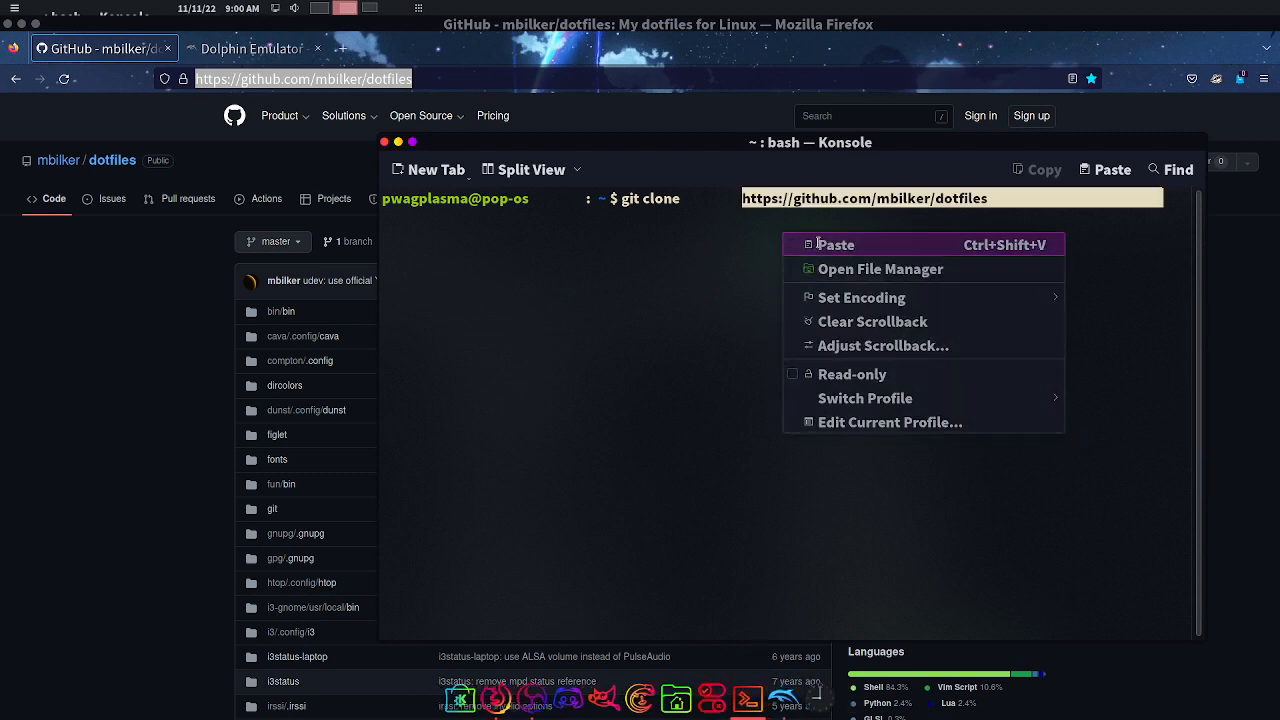
# - Paste the repository URL and run the first, malformed clone command
pyautogui.click(836, 244)
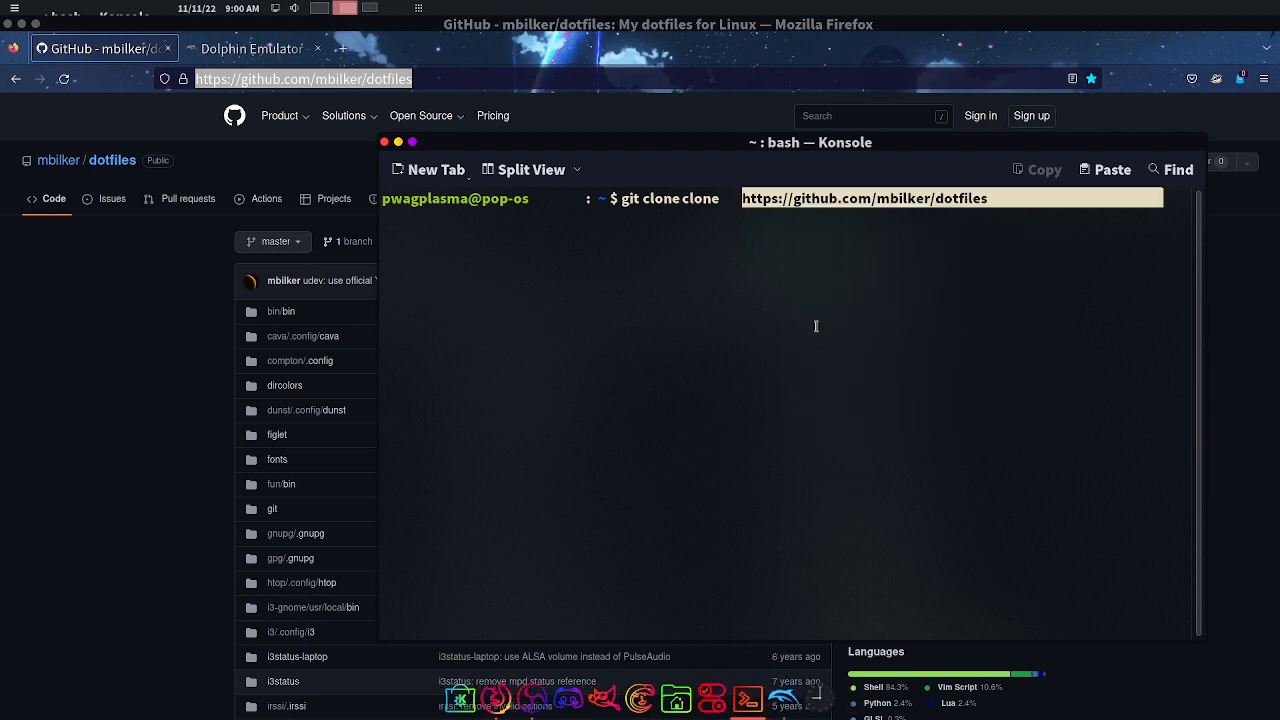
pyautogui.press('Return')
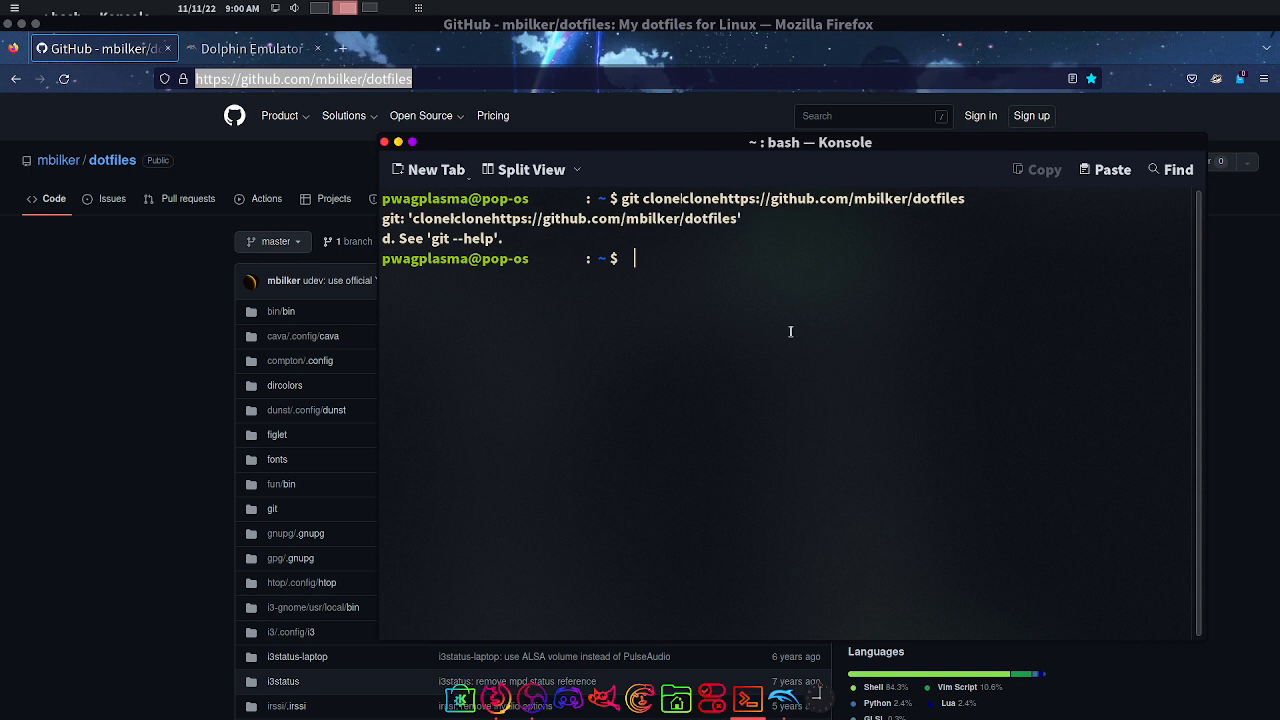
pyautogui.moveTo(774, 332)
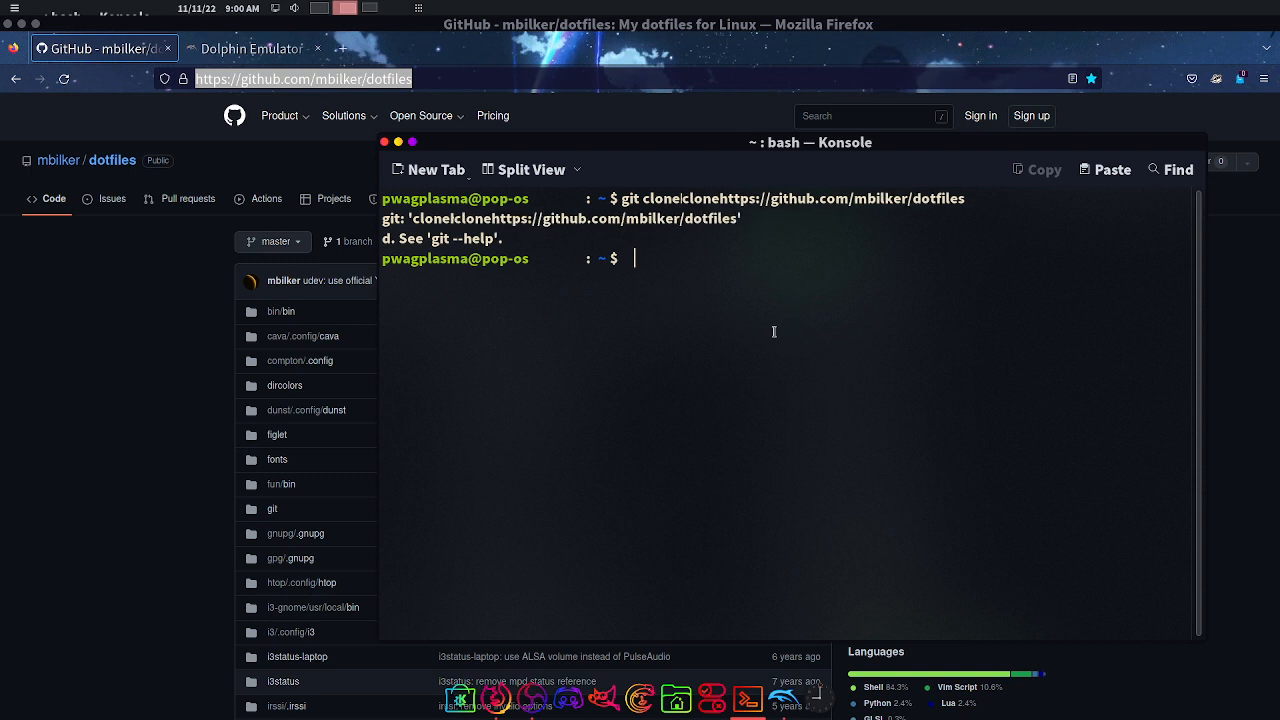
pyautogui.moveTo(884, 280)
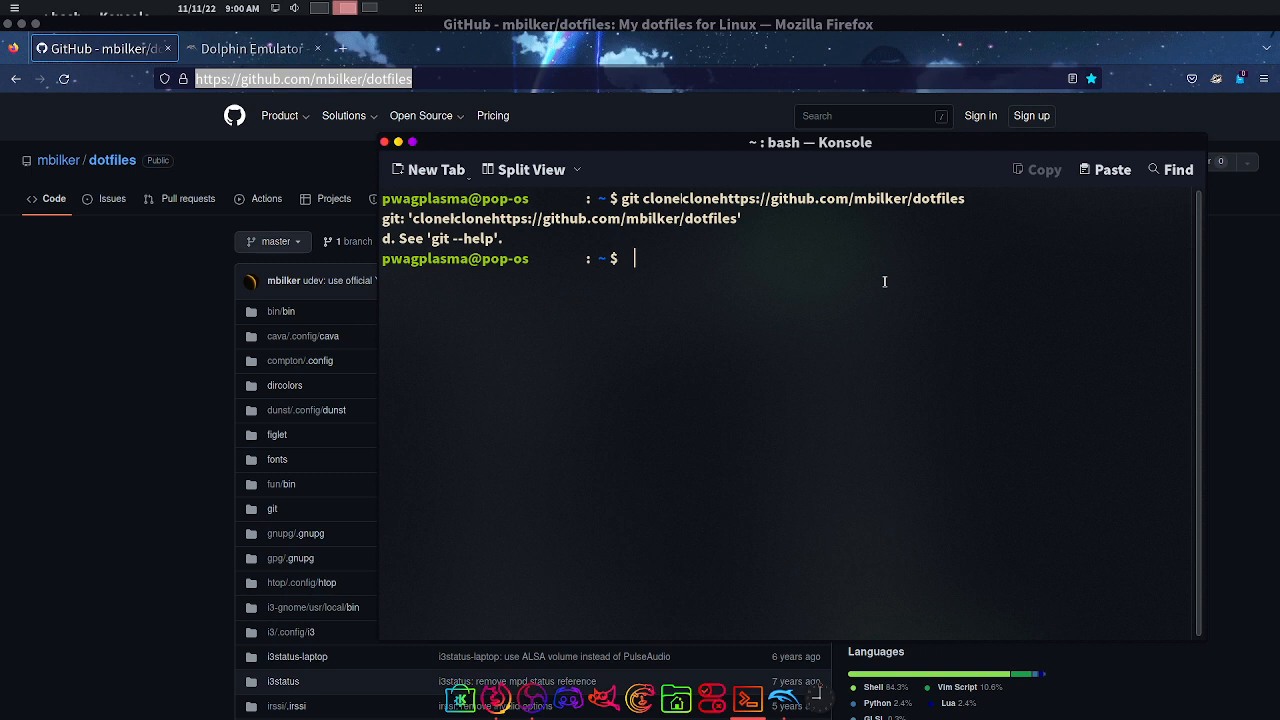
pyautogui.write('git clon')
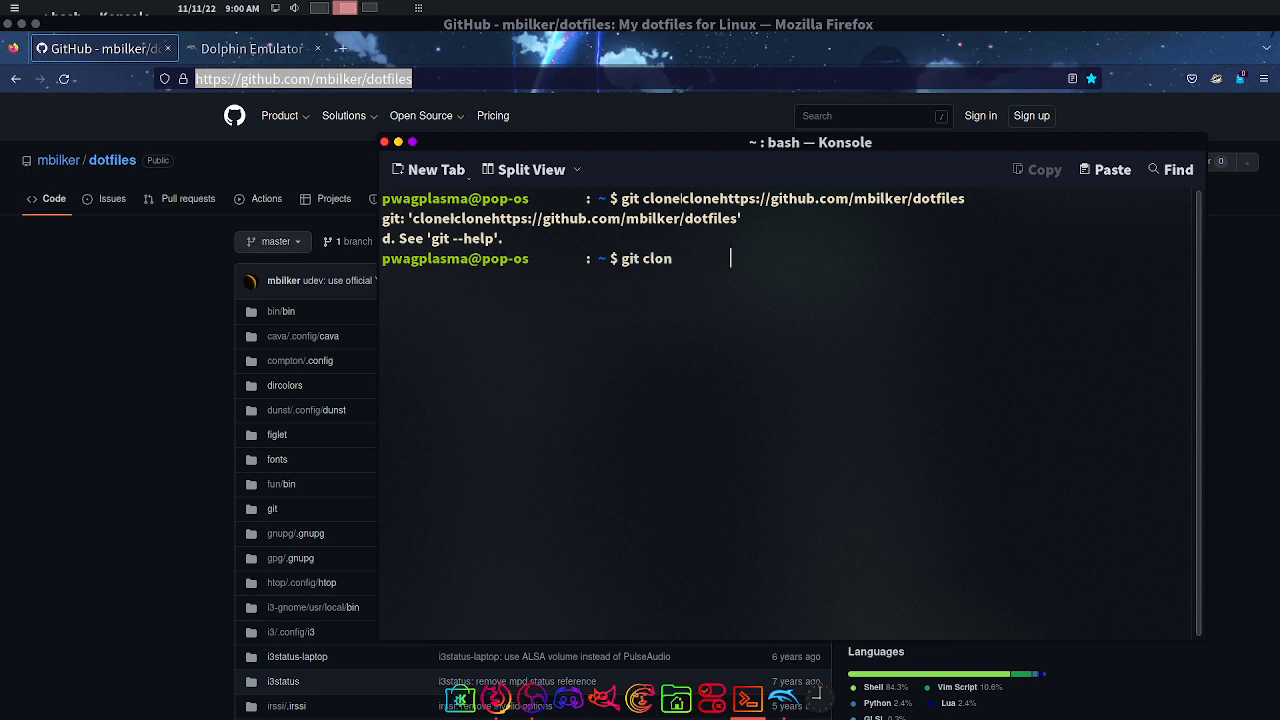
pyautogui.write('e')
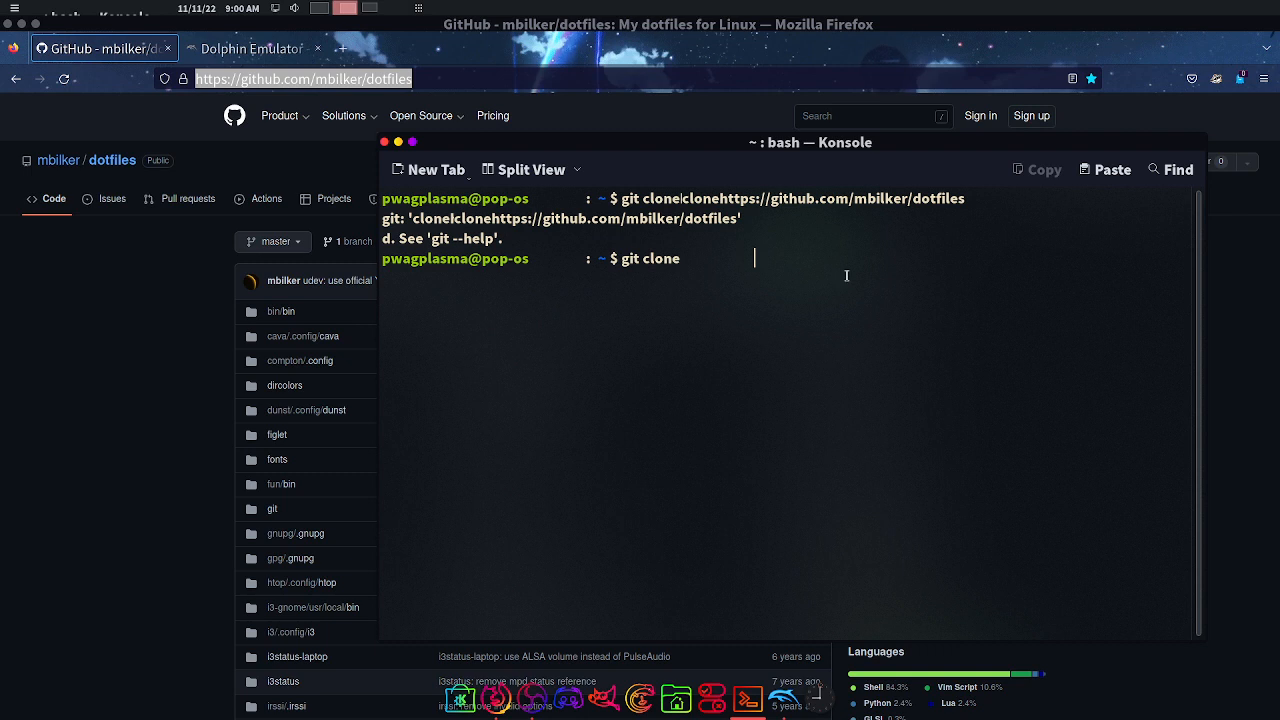
pyautogui.write('https://github.com/mbilker/dotfiles')
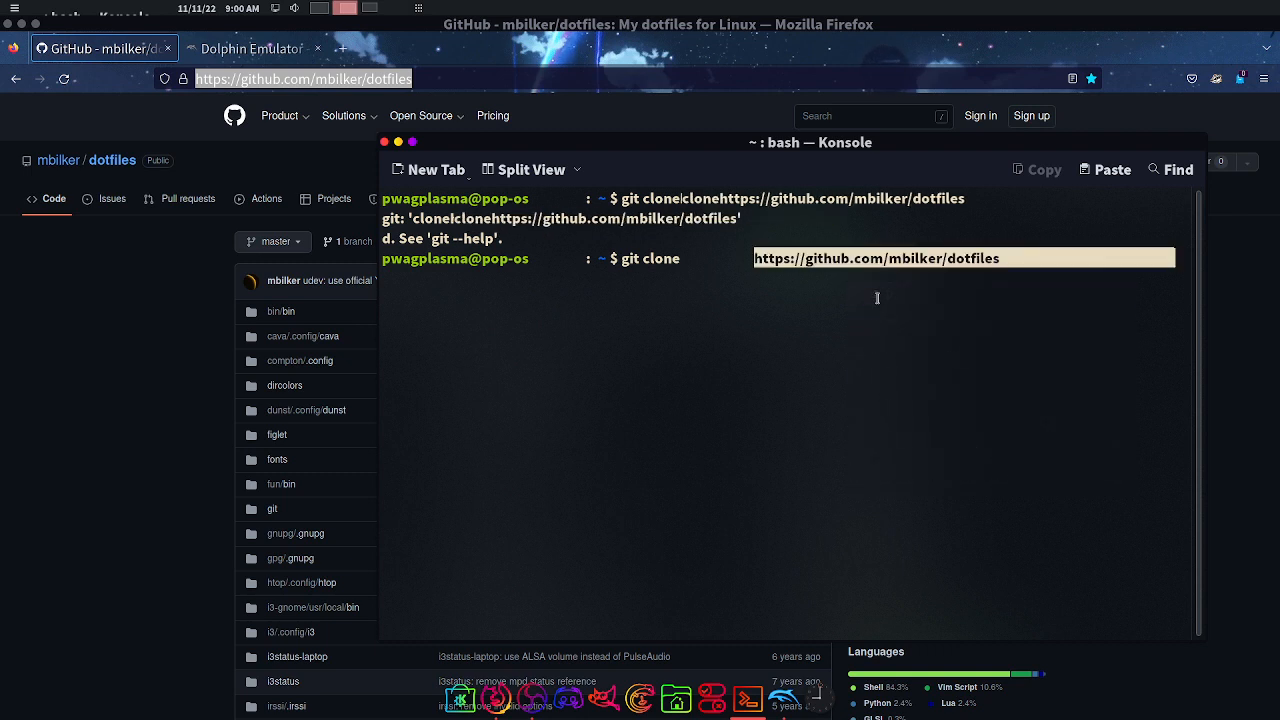
pyautogui.press('Return')
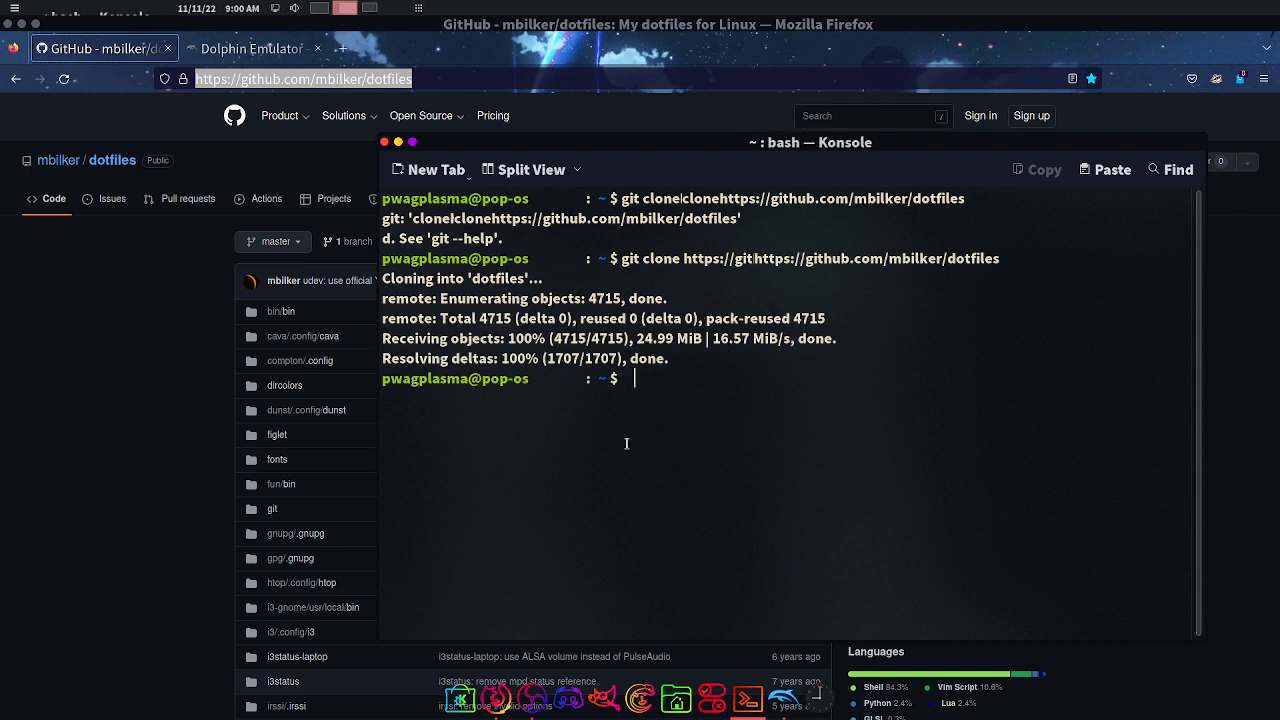
pyautogui.moveTo(188, 476)
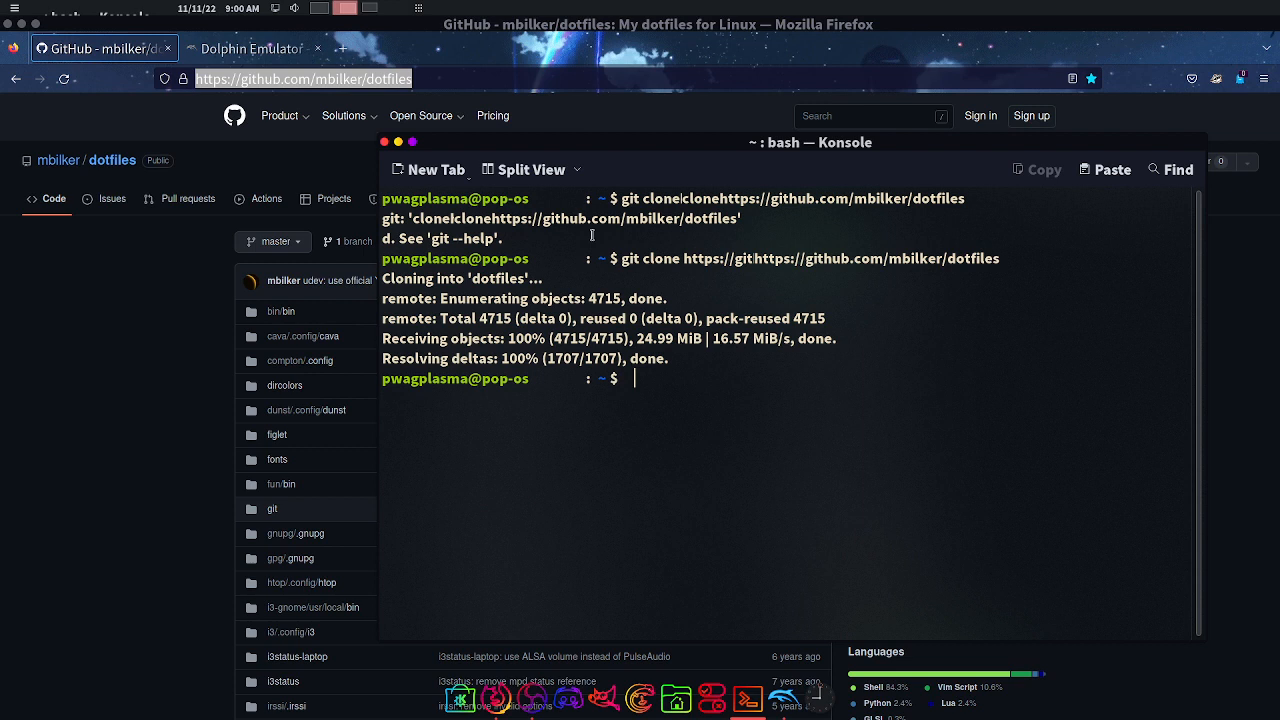
pyautogui.moveTo(692, 246)
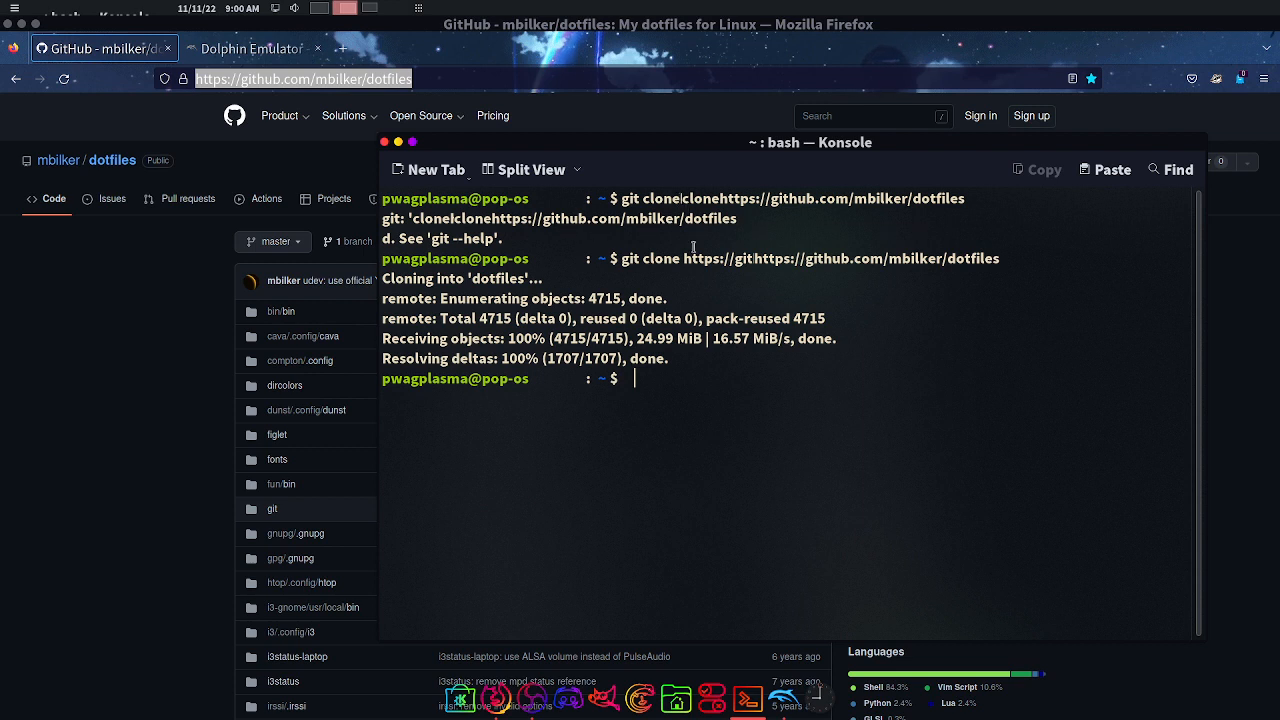
pyautogui.moveTo(716, 554)
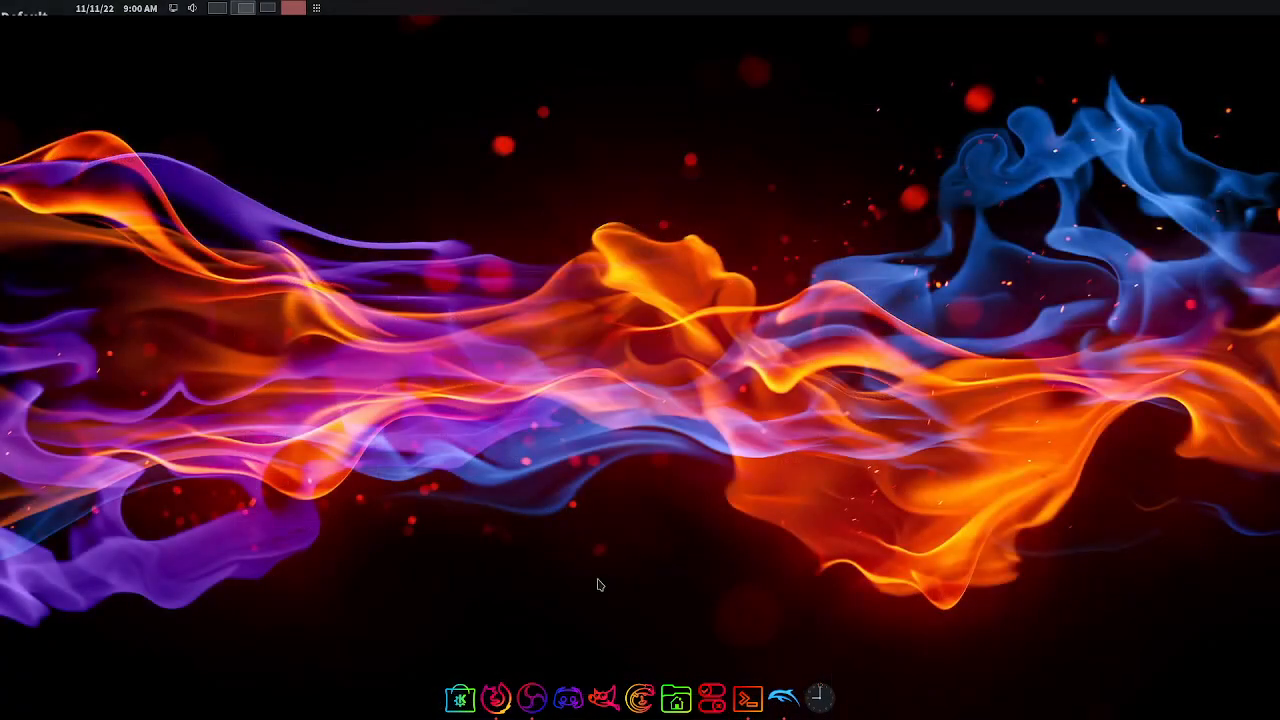
# - Launch Files on the home folder showing the new dotfiles folder
pyautogui.click(676, 696)
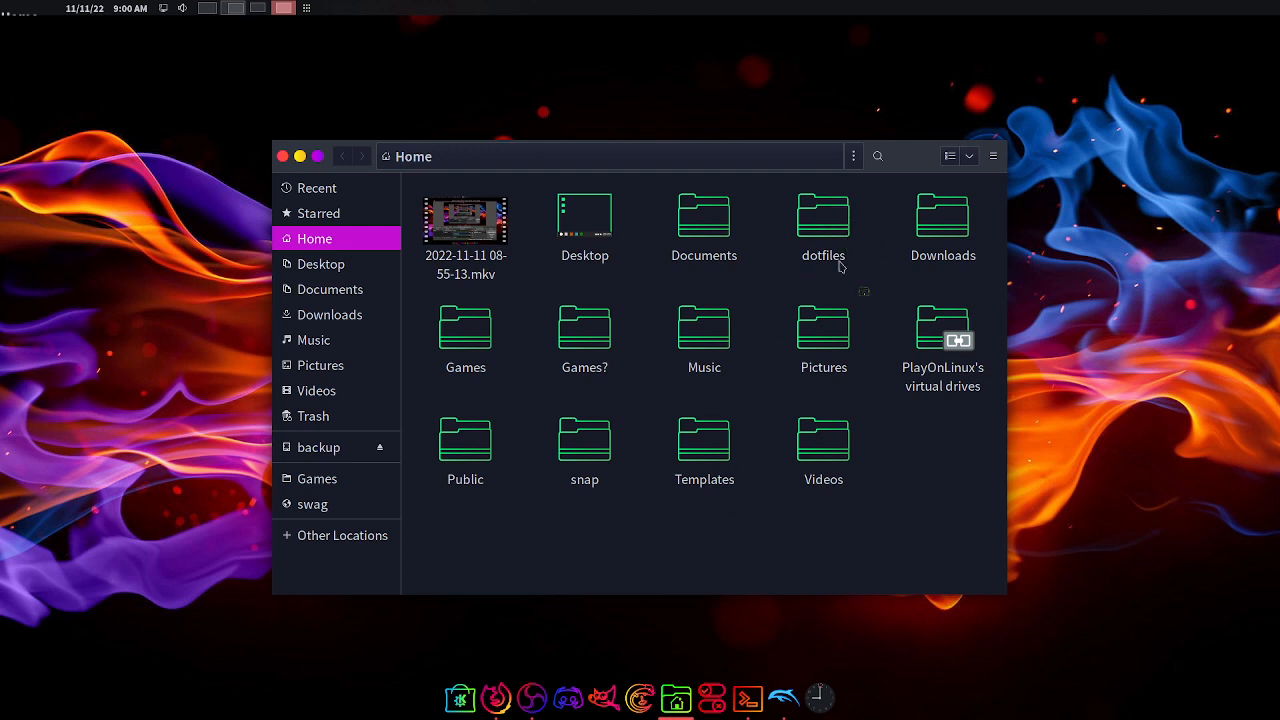
pyautogui.moveTo(832, 240)
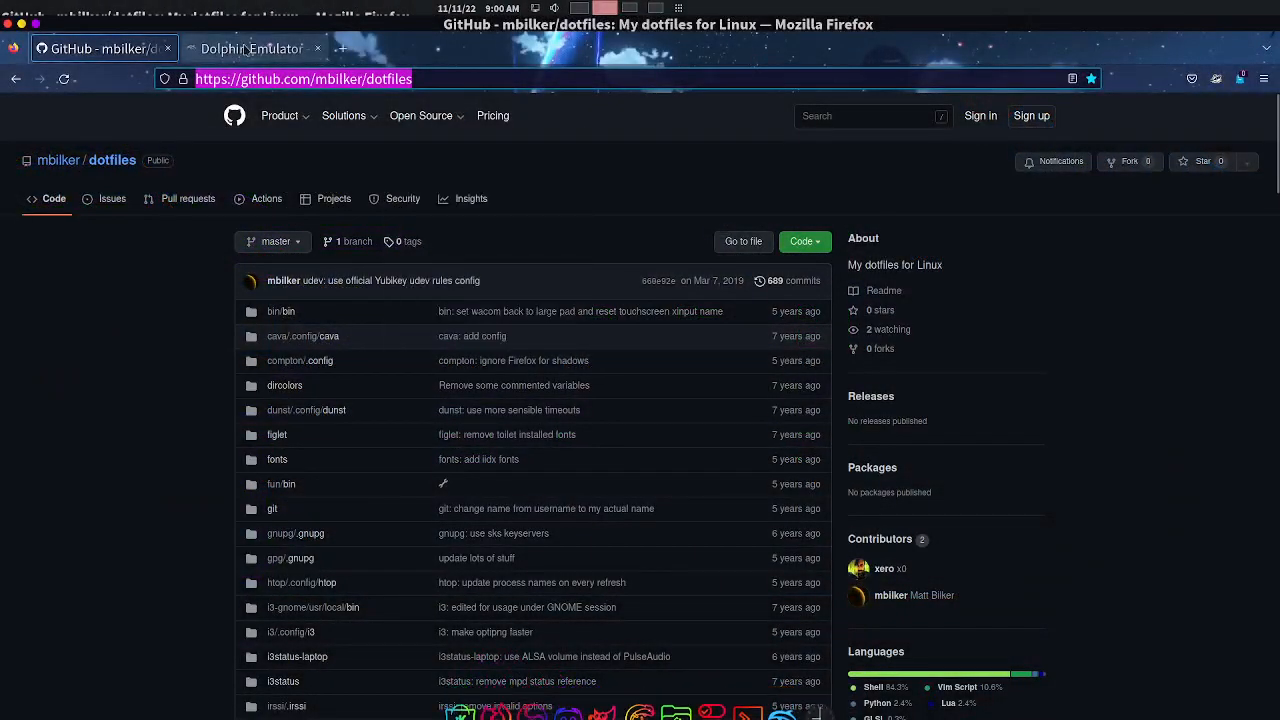
# - Switch Firefox to the Dolphin GameCube adapter guide's Linux installation section
pyautogui.click(252, 48)
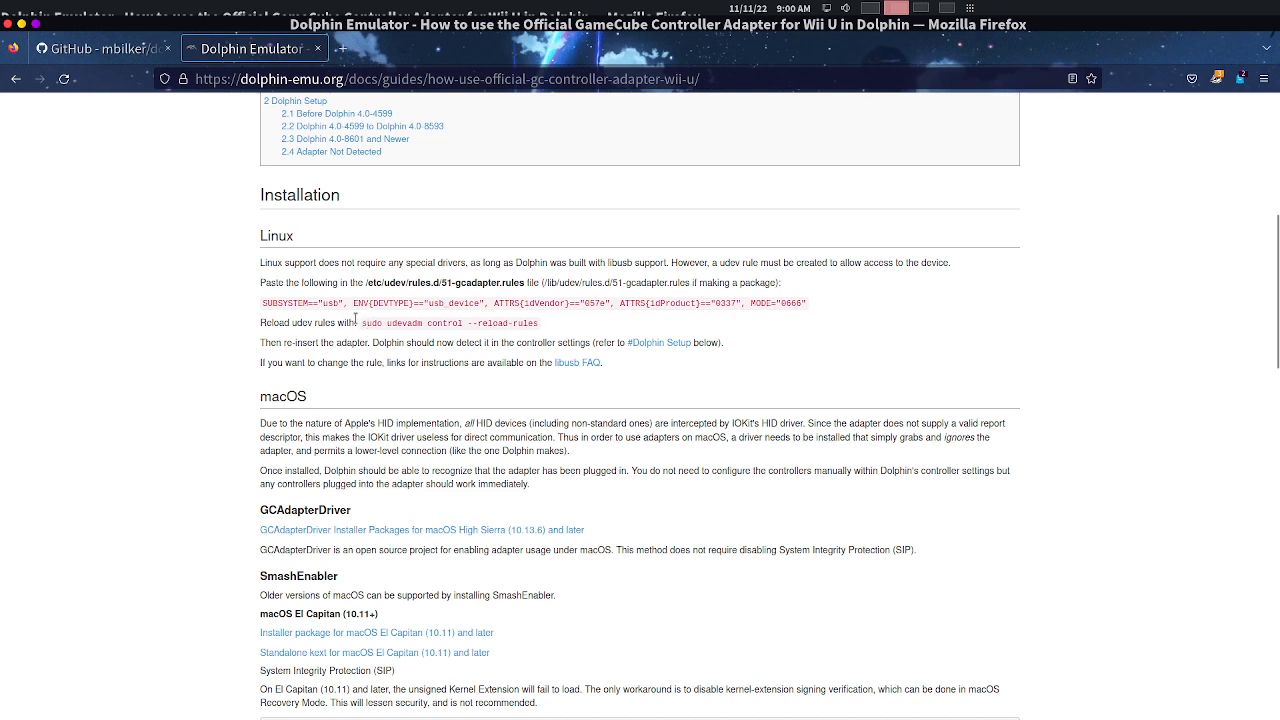
pyautogui.moveTo(656, 380)
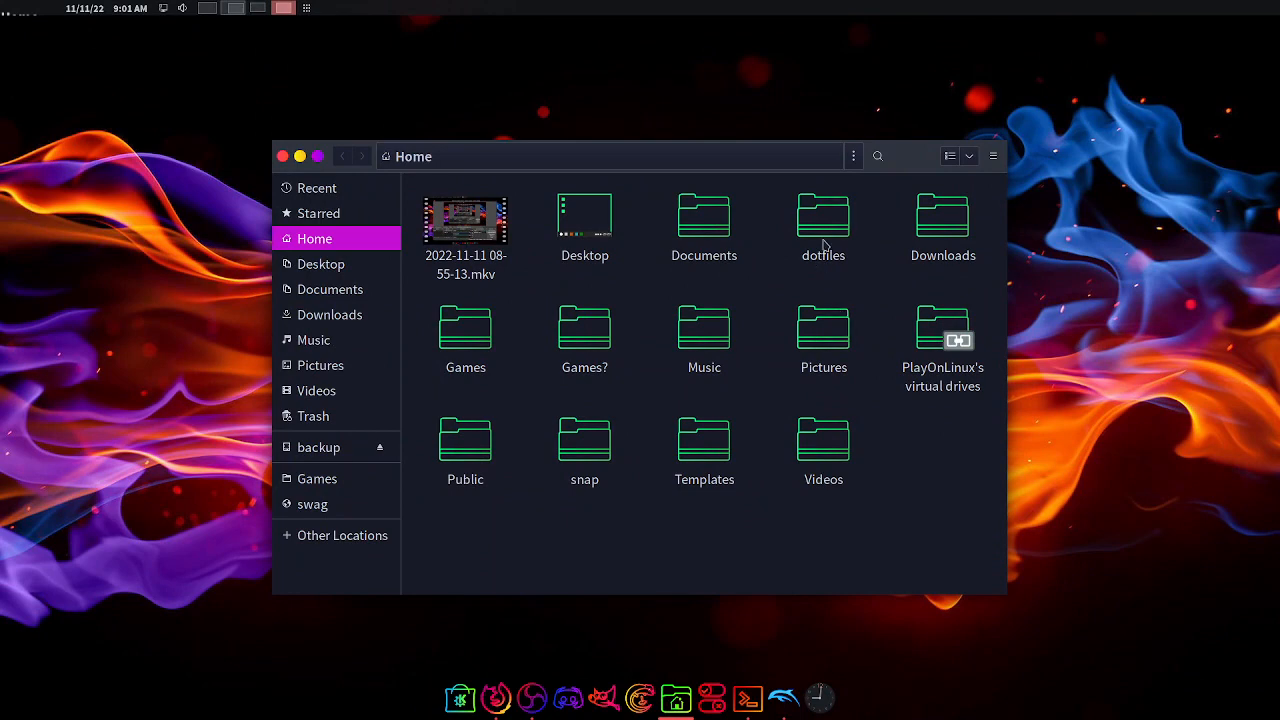
pyautogui.moveTo(868, 384)
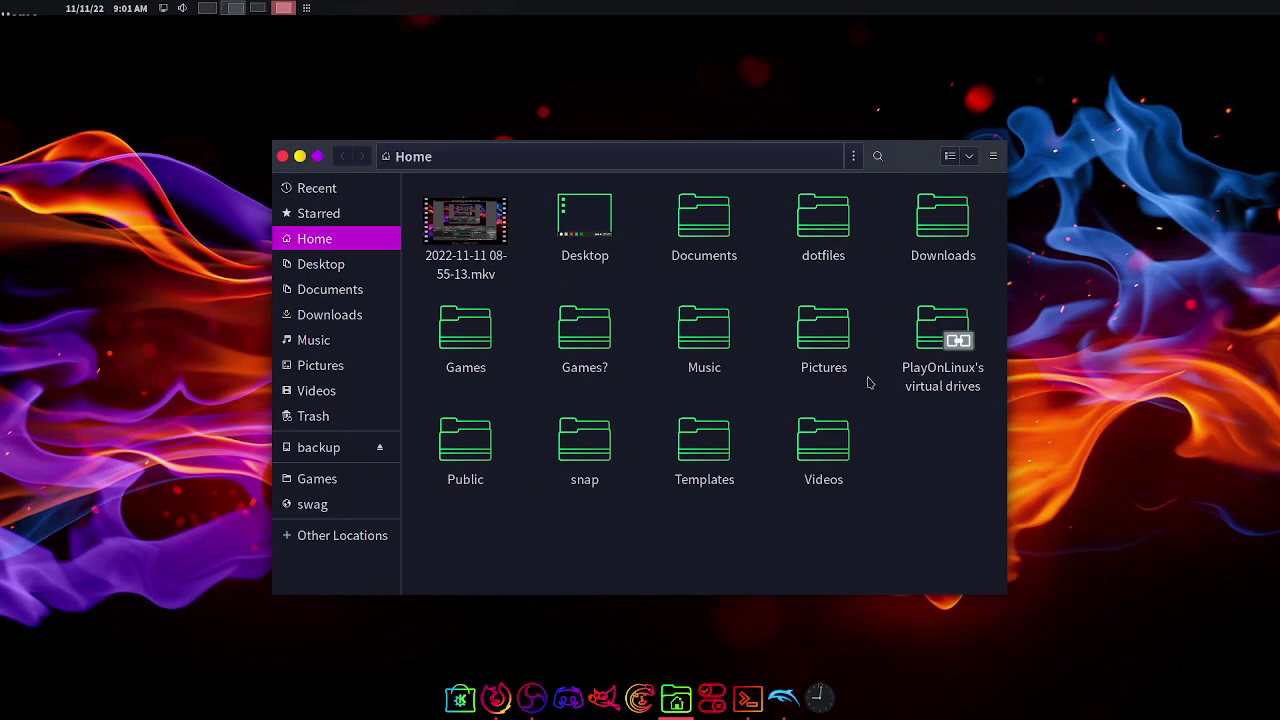
# - Move the cloned dotfiles folder in Home to the trash
pyautogui.rightClick(824, 220)
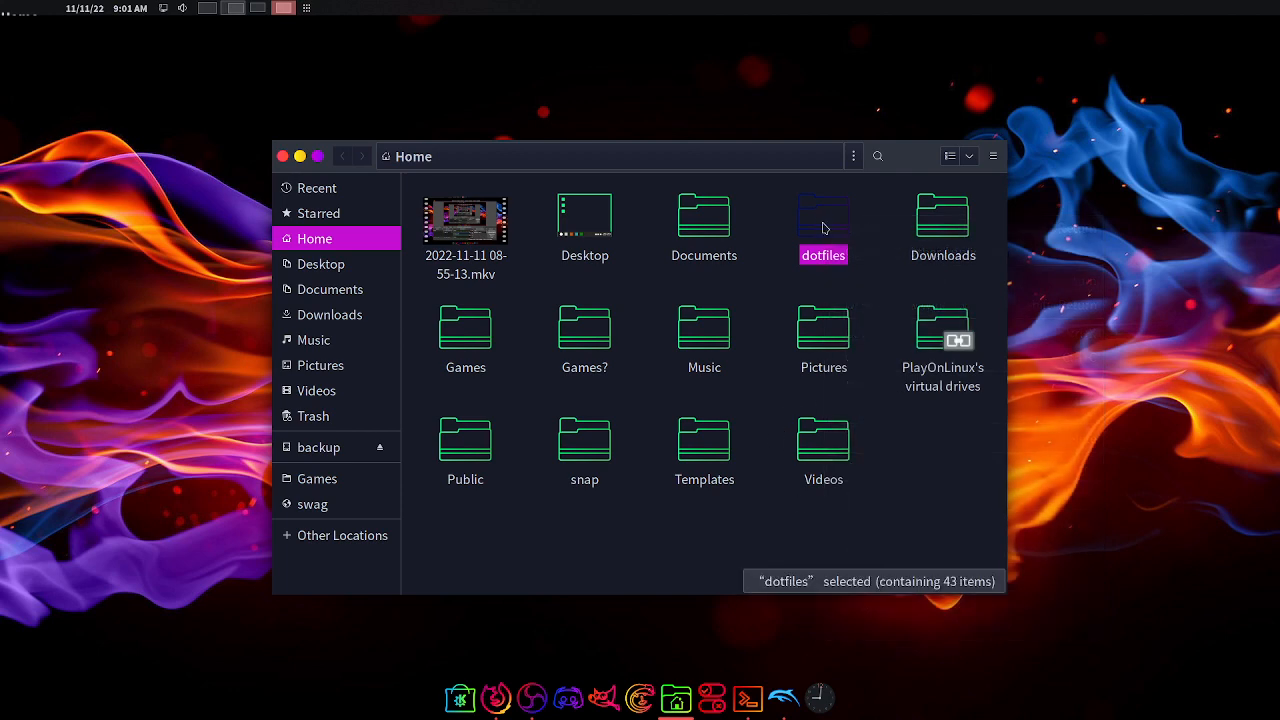
pyautogui.click(884, 438)
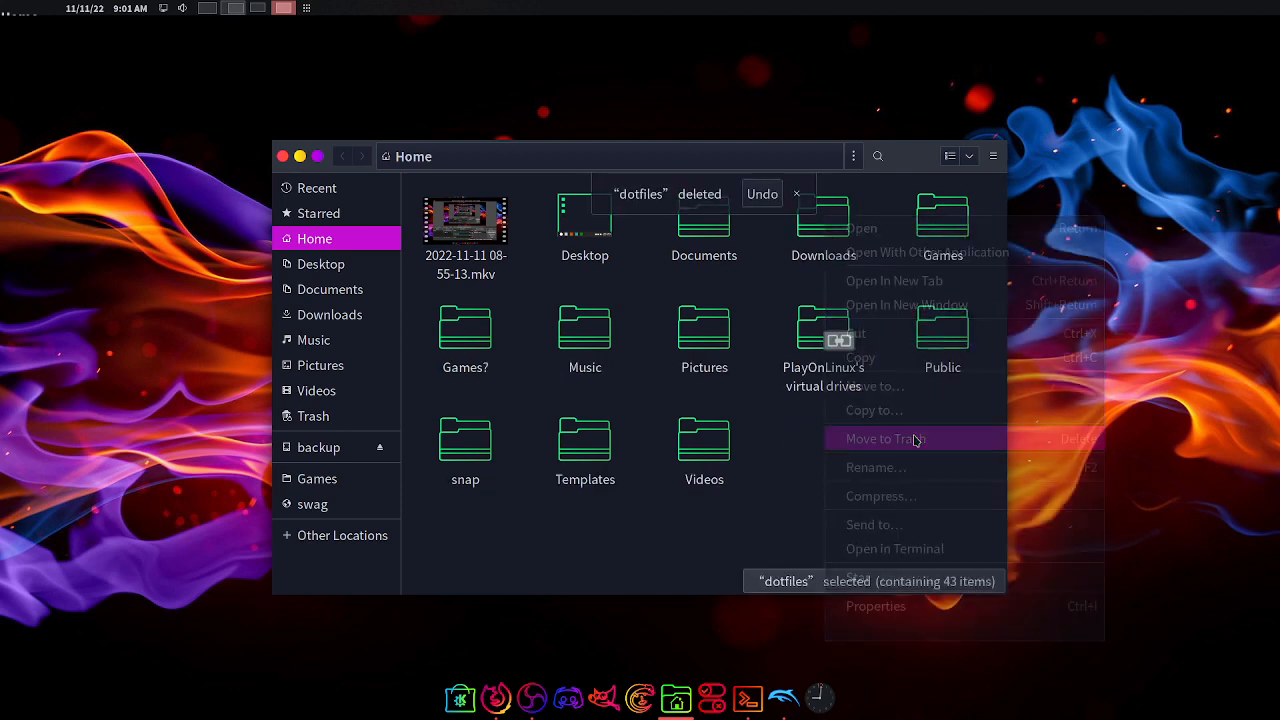
# - Show hidden files in Home, revealing .bashrc, .config and .dotfiles
pyautogui.click(886, 438)
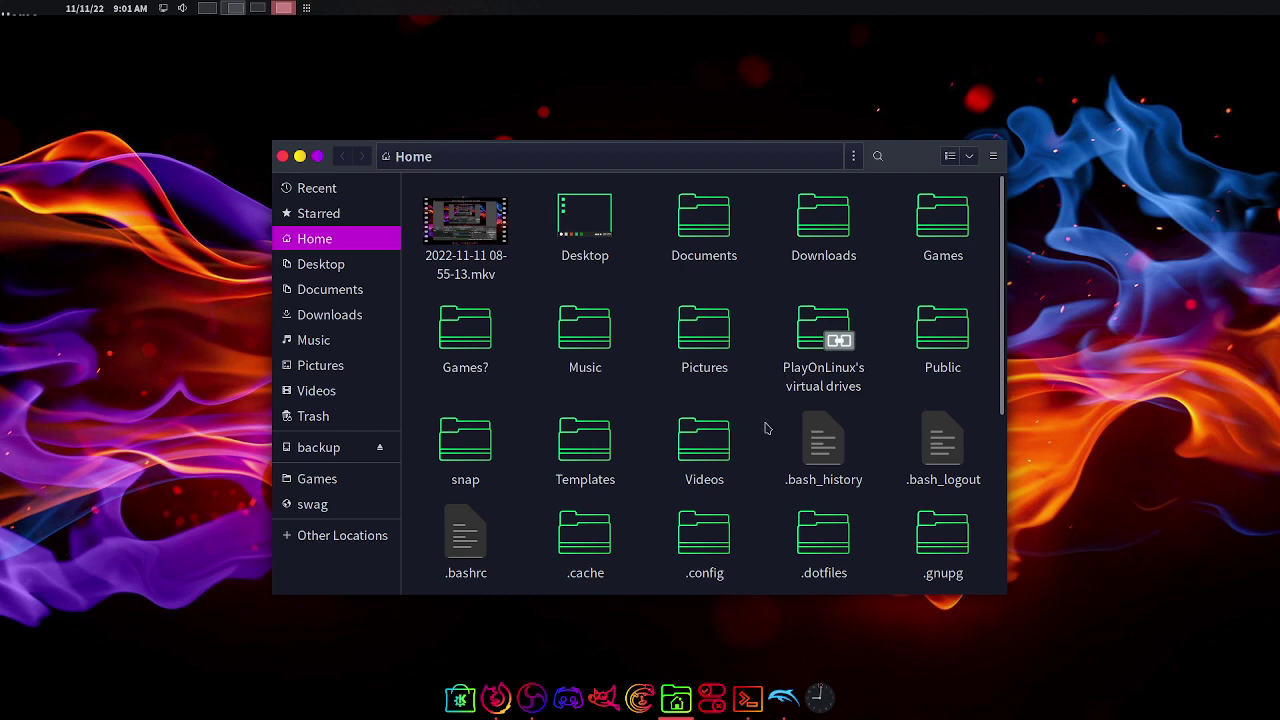
pyautogui.moveTo(760, 424)
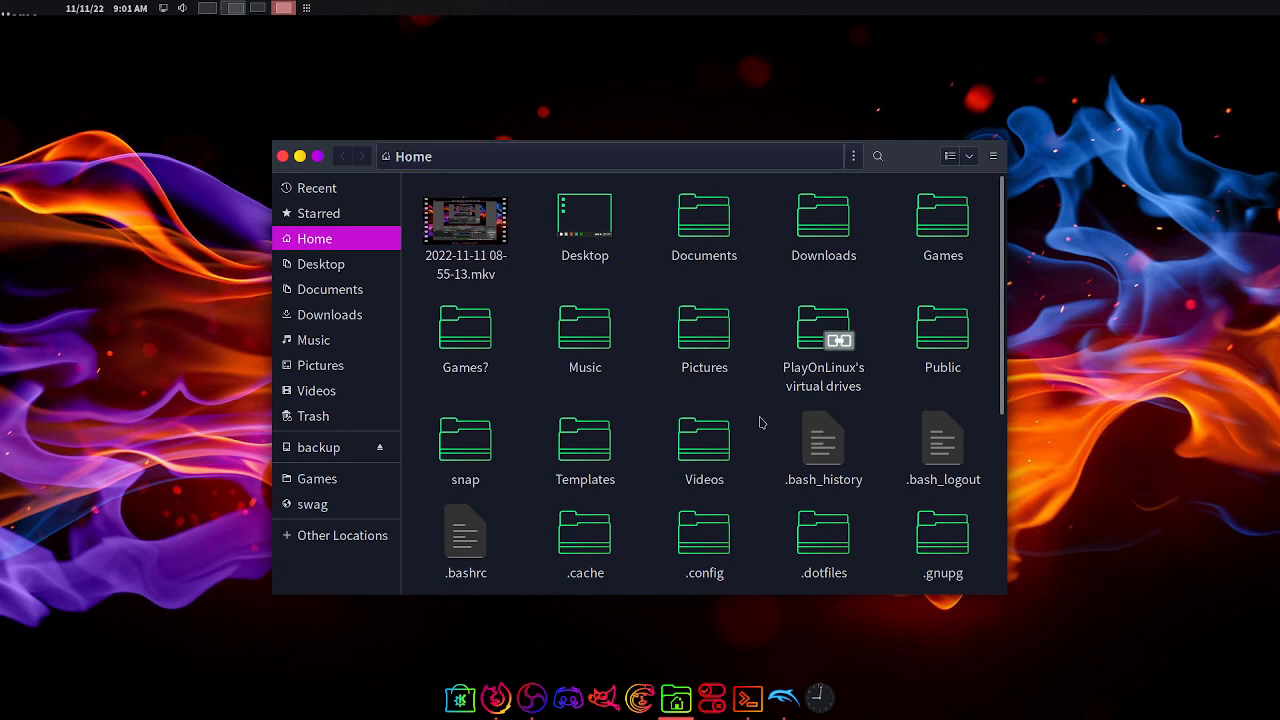
pyautogui.scroll(-3)
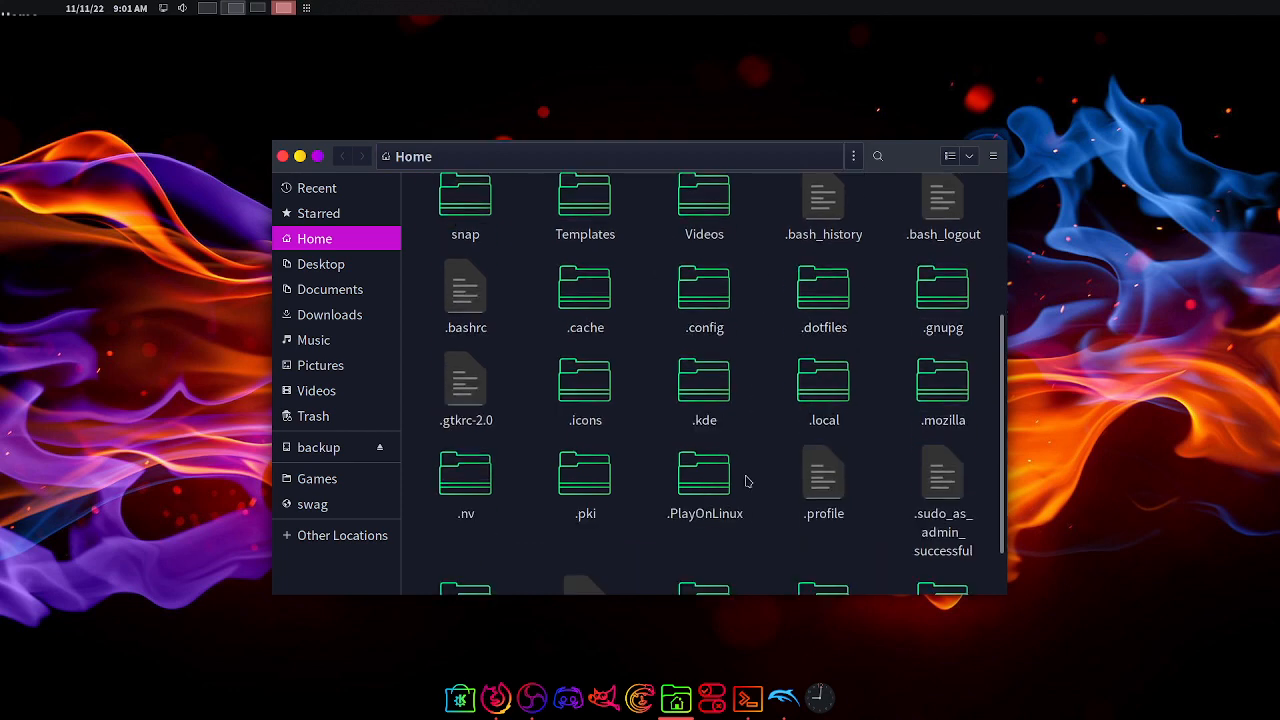
pyautogui.scroll(-3)
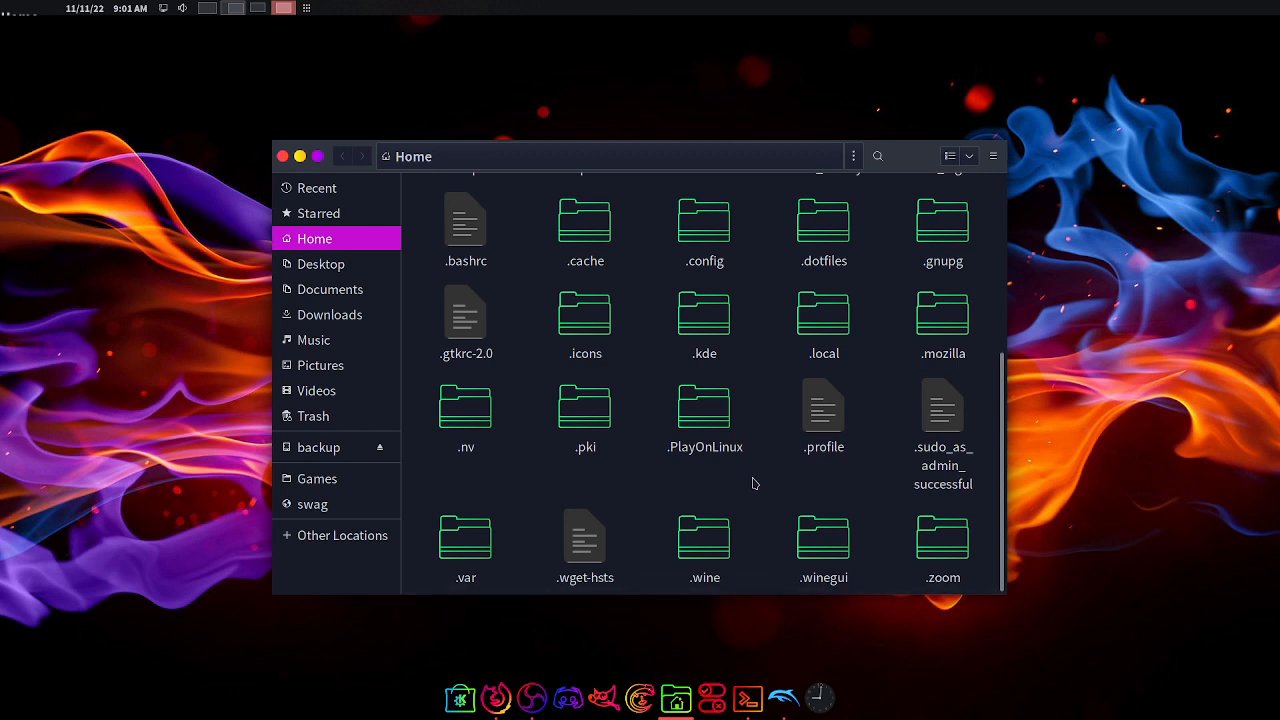
pyautogui.moveTo(784, 352)
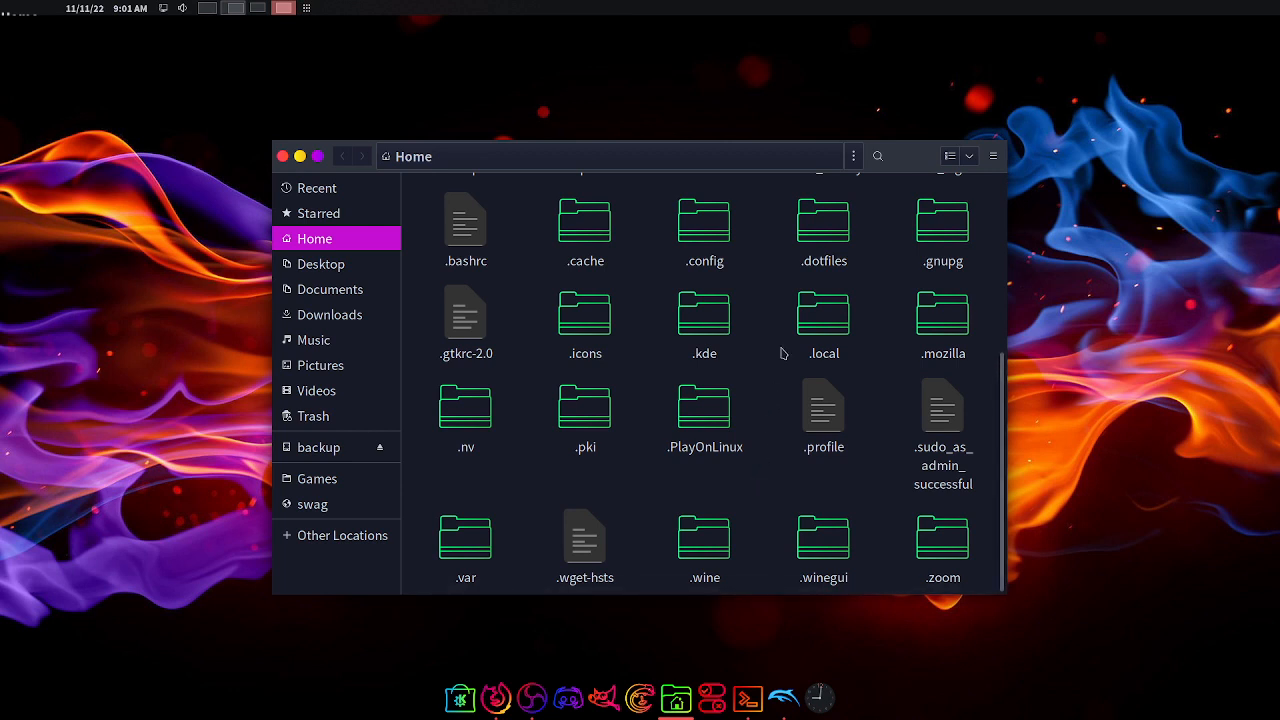
pyautogui.scroll(3)
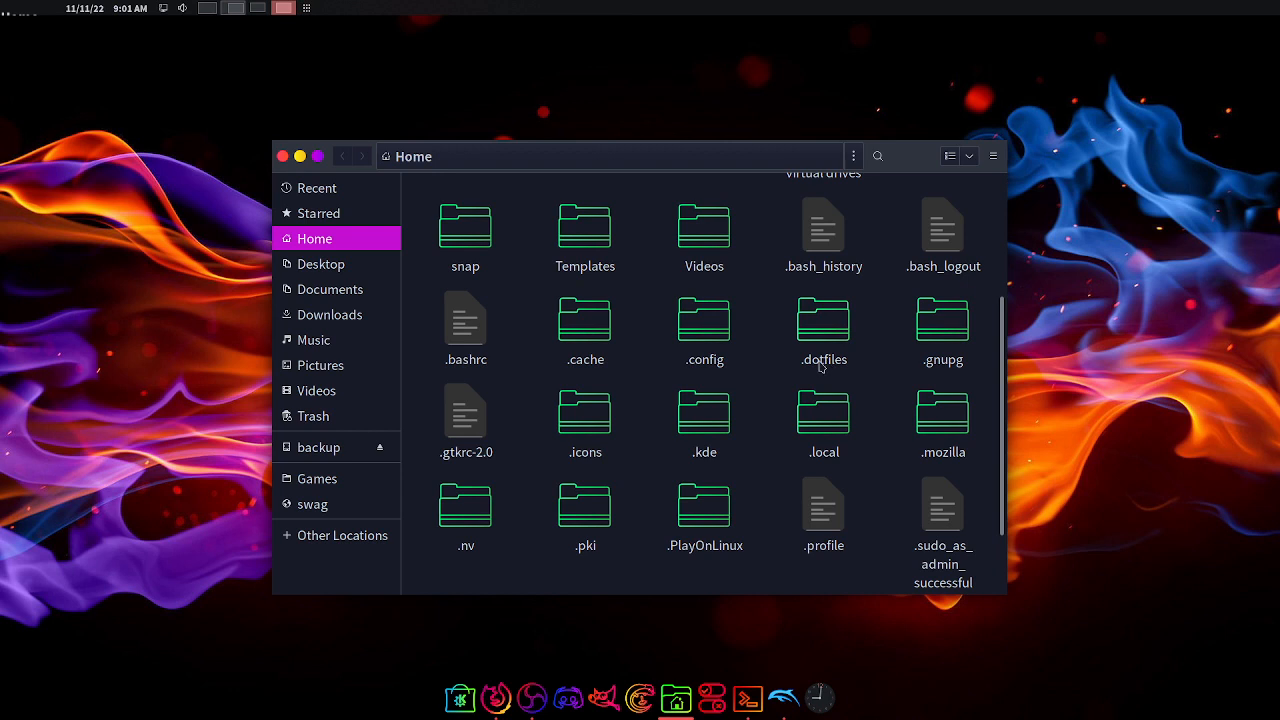
pyautogui.moveTo(800, 344)
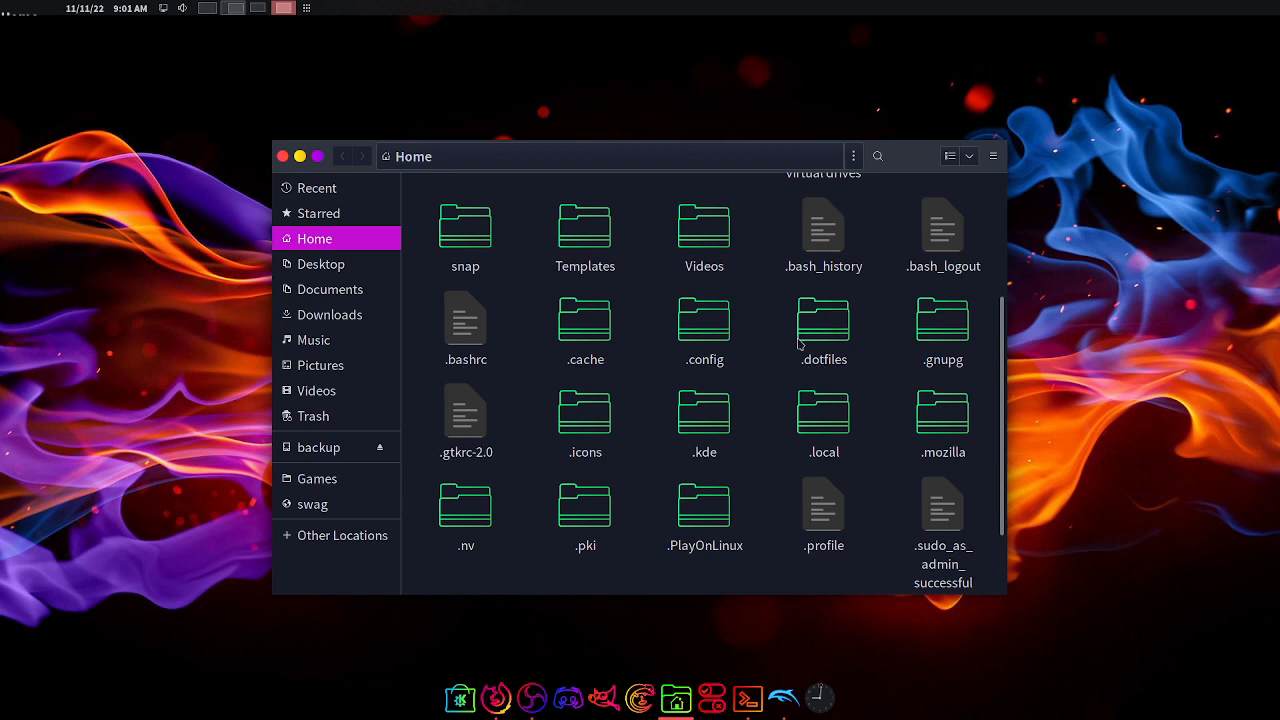
pyautogui.moveTo(770, 312)
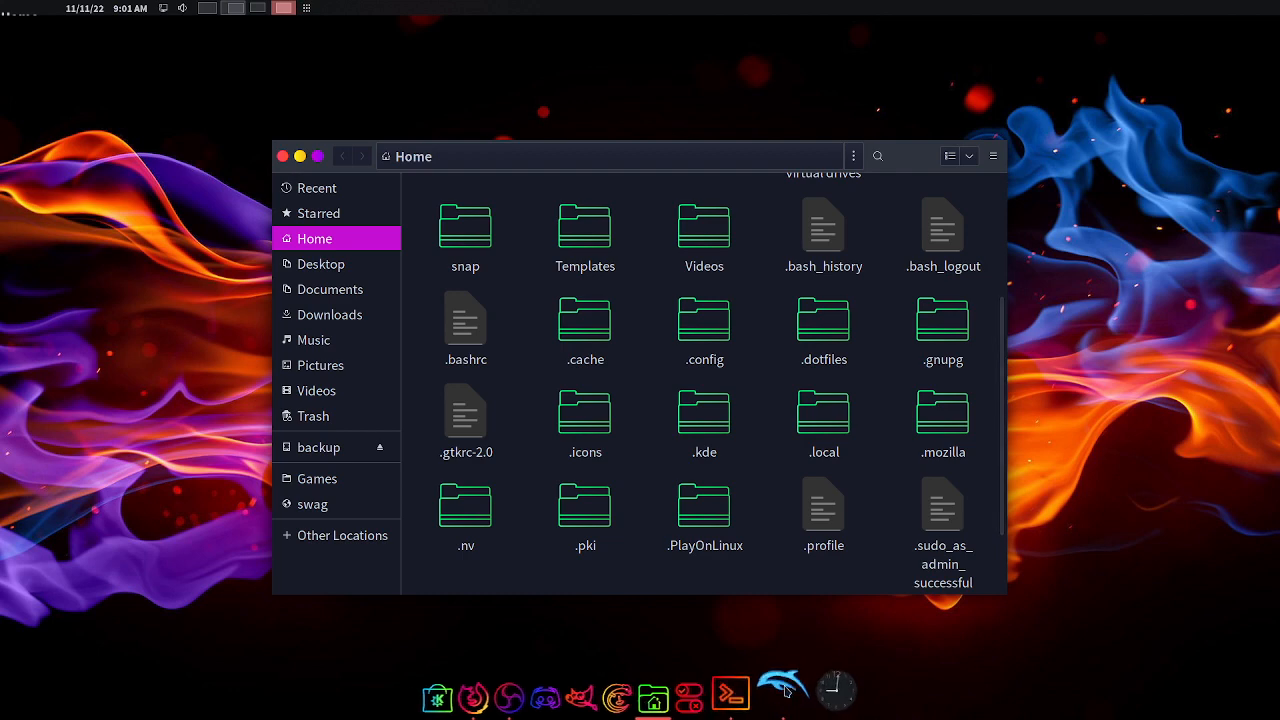
# - Launch the Dolphin emulator to its GameCube game library
pyautogui.click(812, 690)
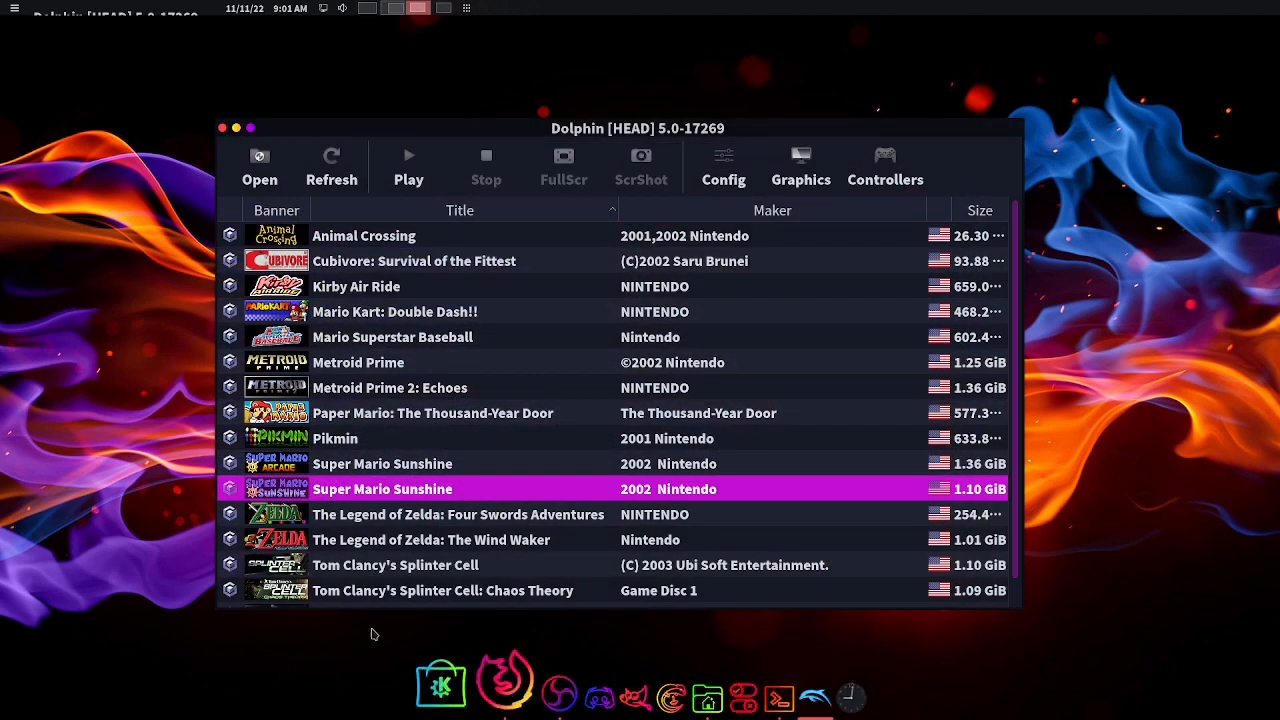
pyautogui.moveTo(156, 364)
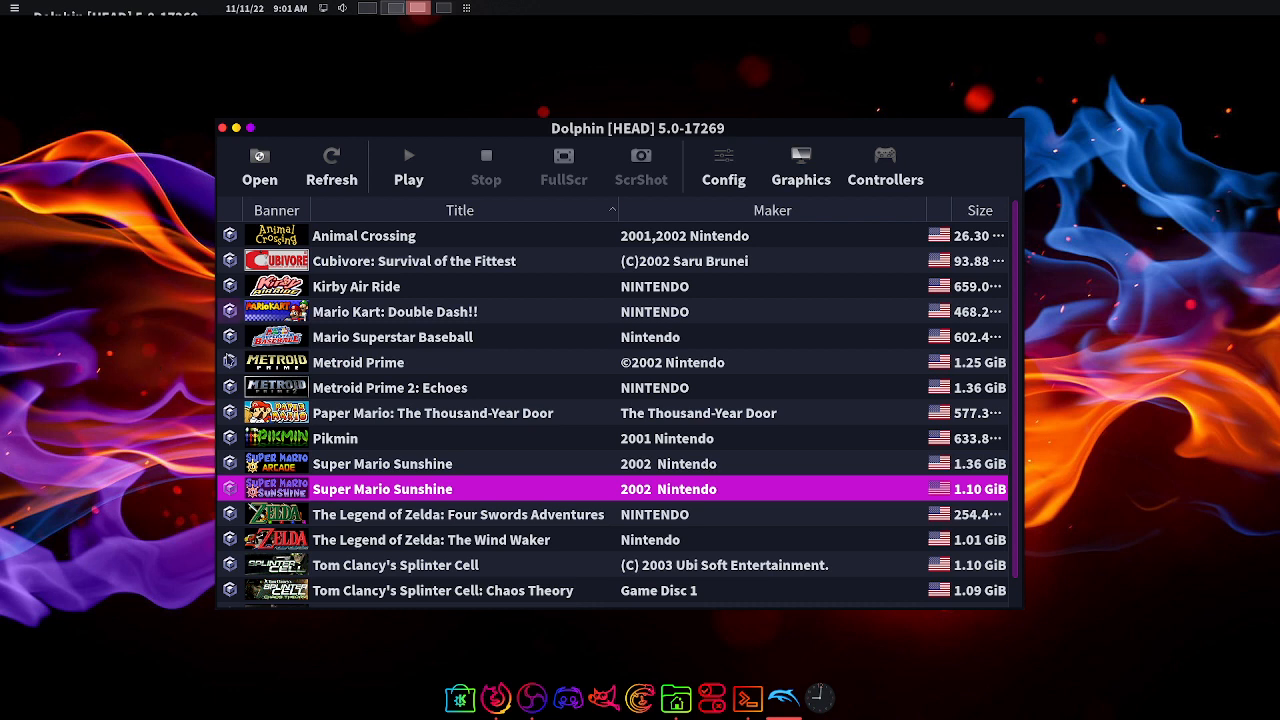
pyautogui.moveTo(864, 414)
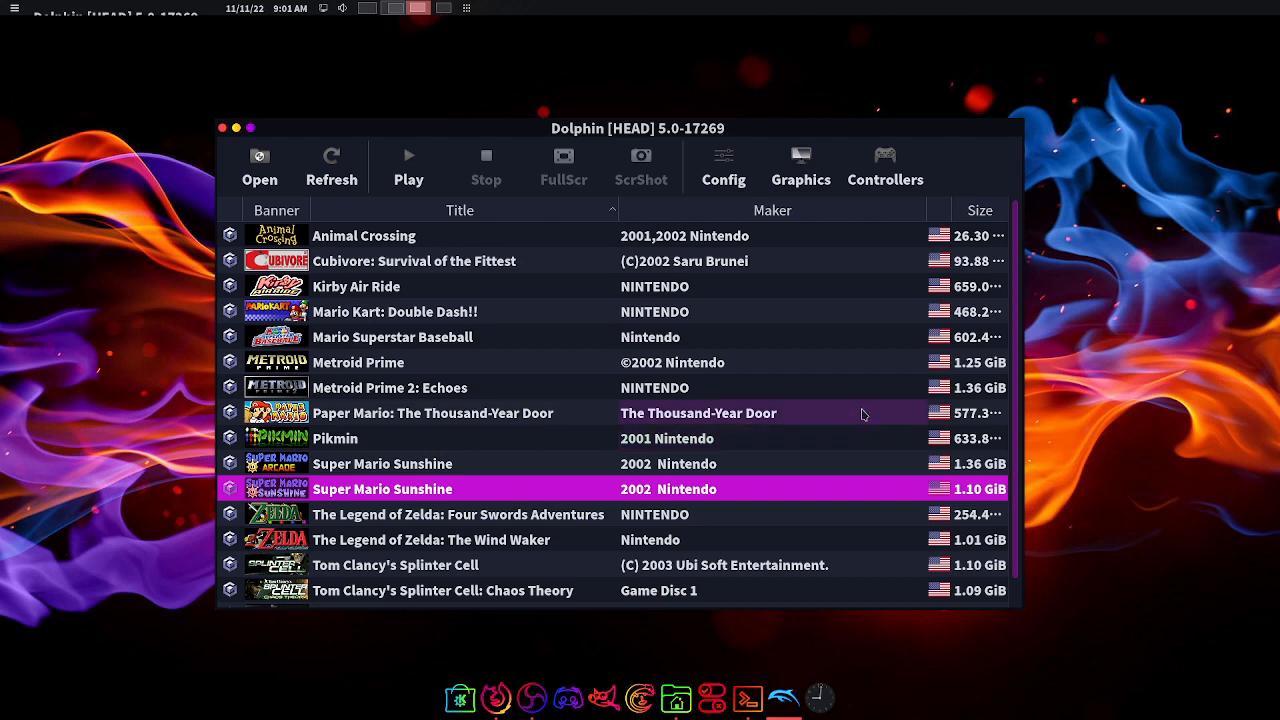
pyautogui.moveTo(884, 164)
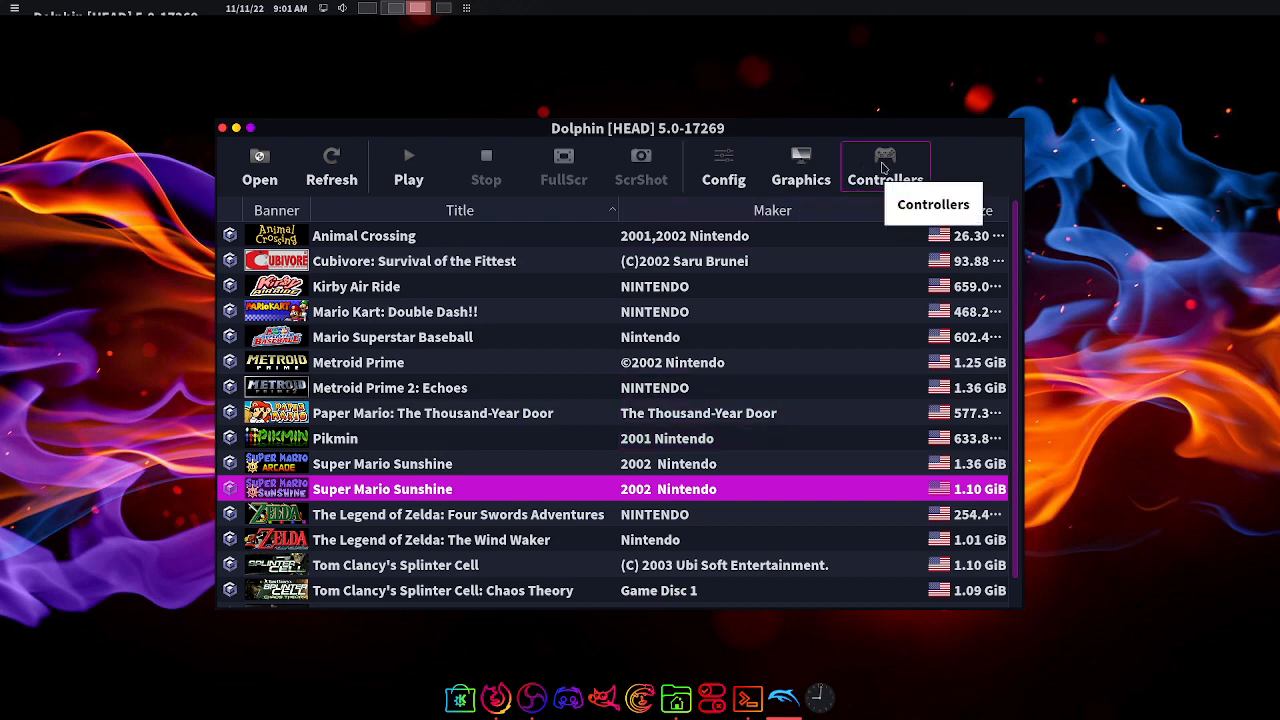
# - Confirm Port 1's GameCube Adapter for Wii U is detected with rumble enabled
pyautogui.click(884, 160)
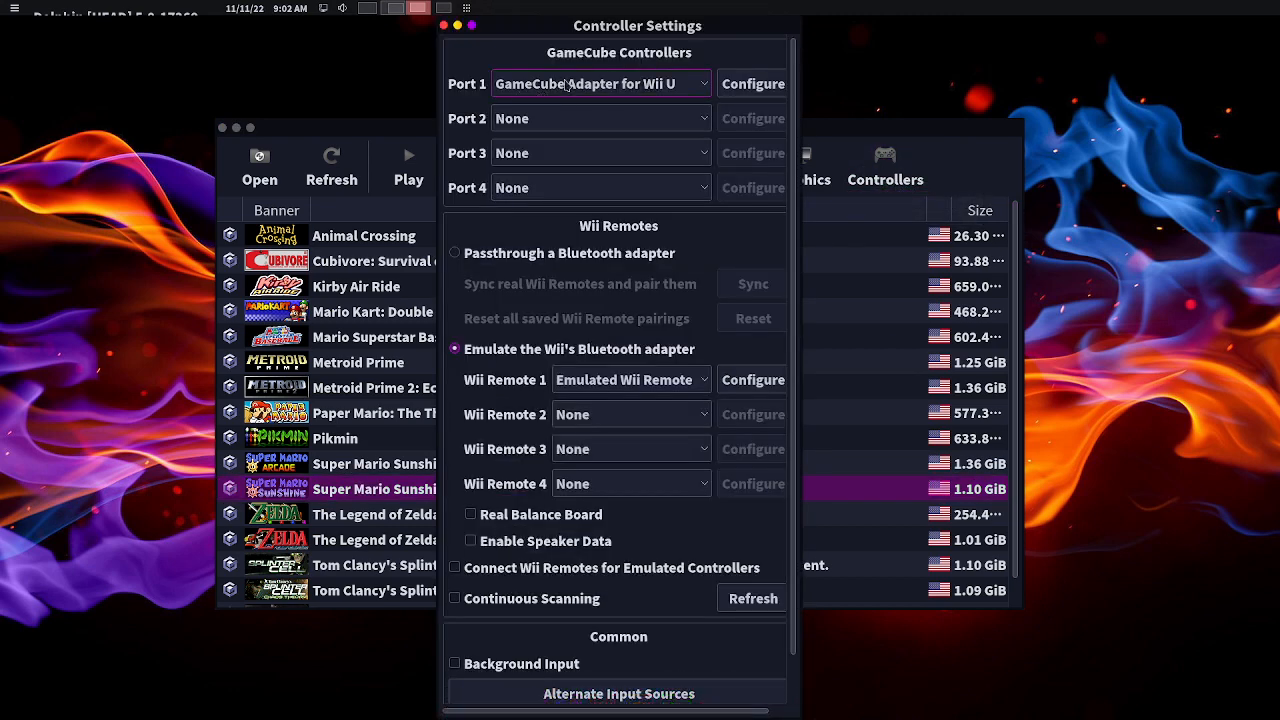
pyautogui.click(752, 84)
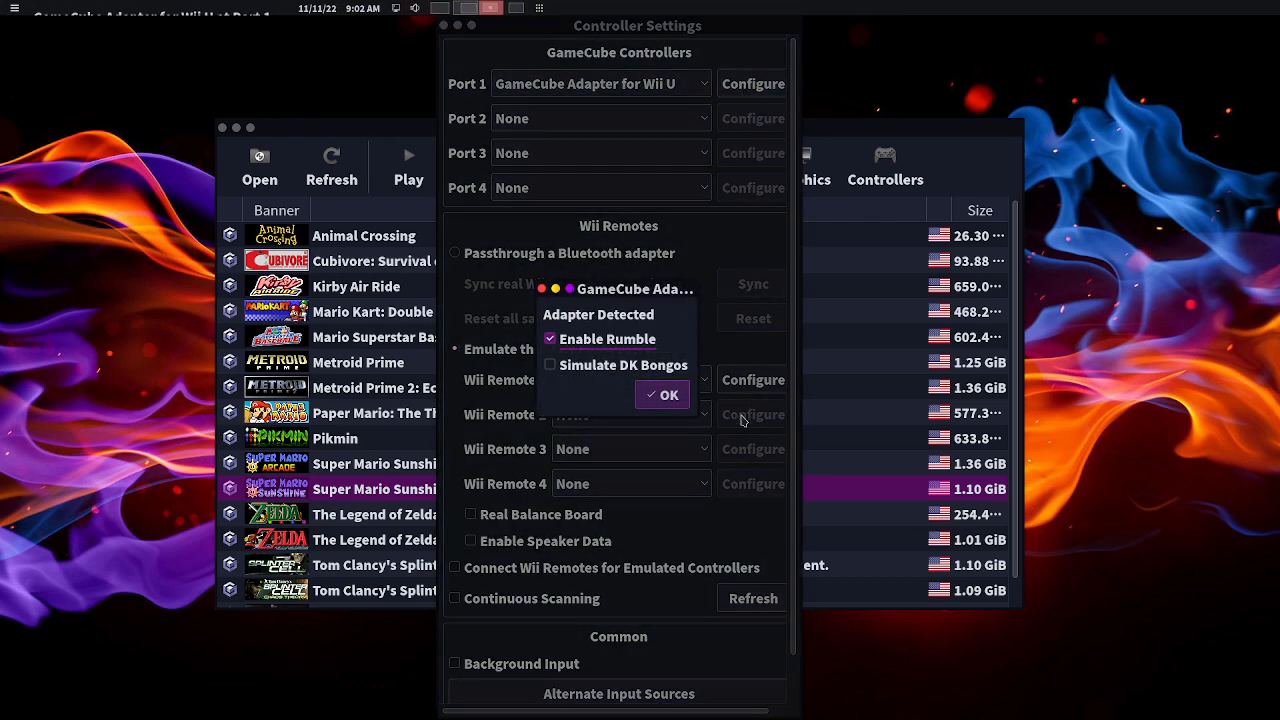
pyautogui.moveTo(668, 480)
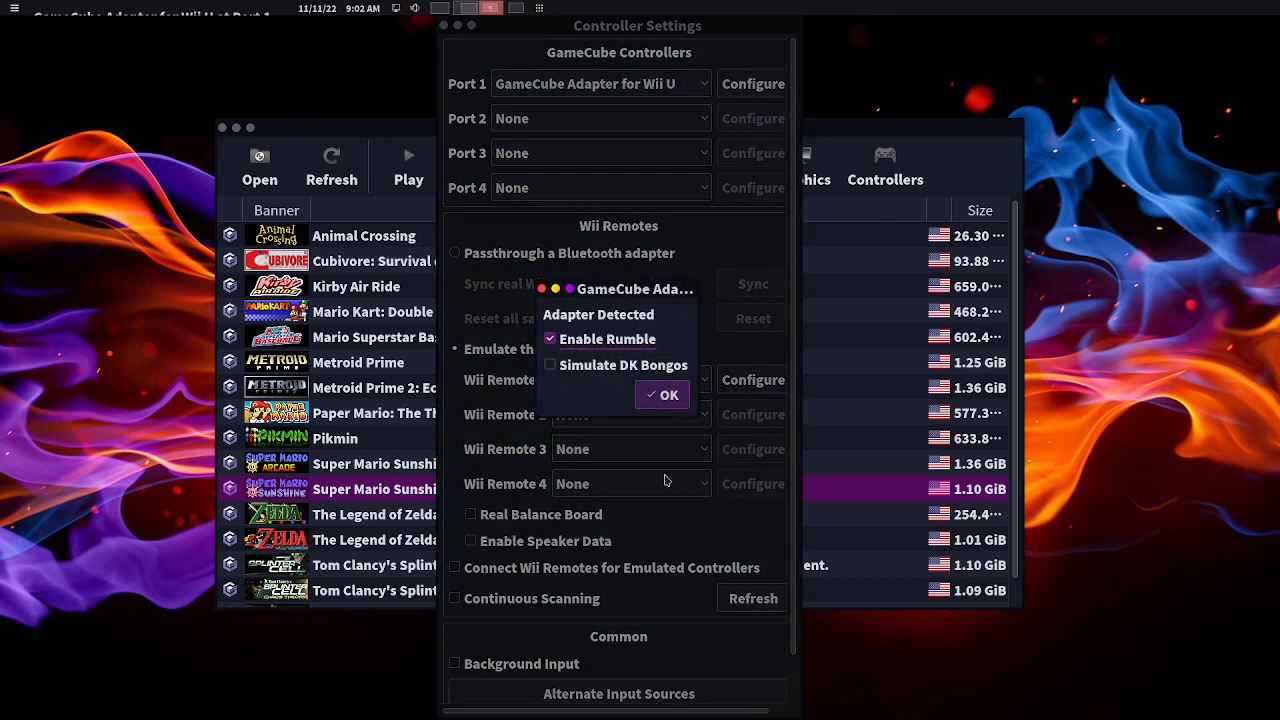
pyautogui.moveTo(696, 236)
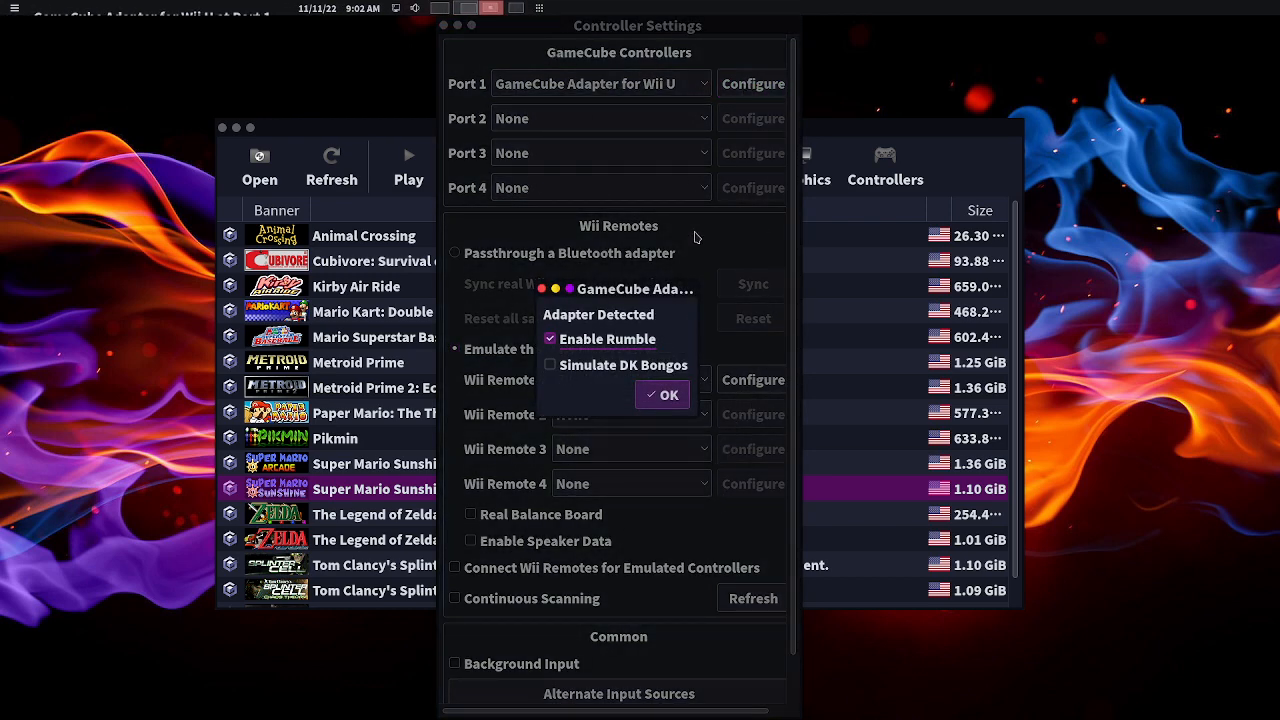
pyautogui.moveTo(702, 252)
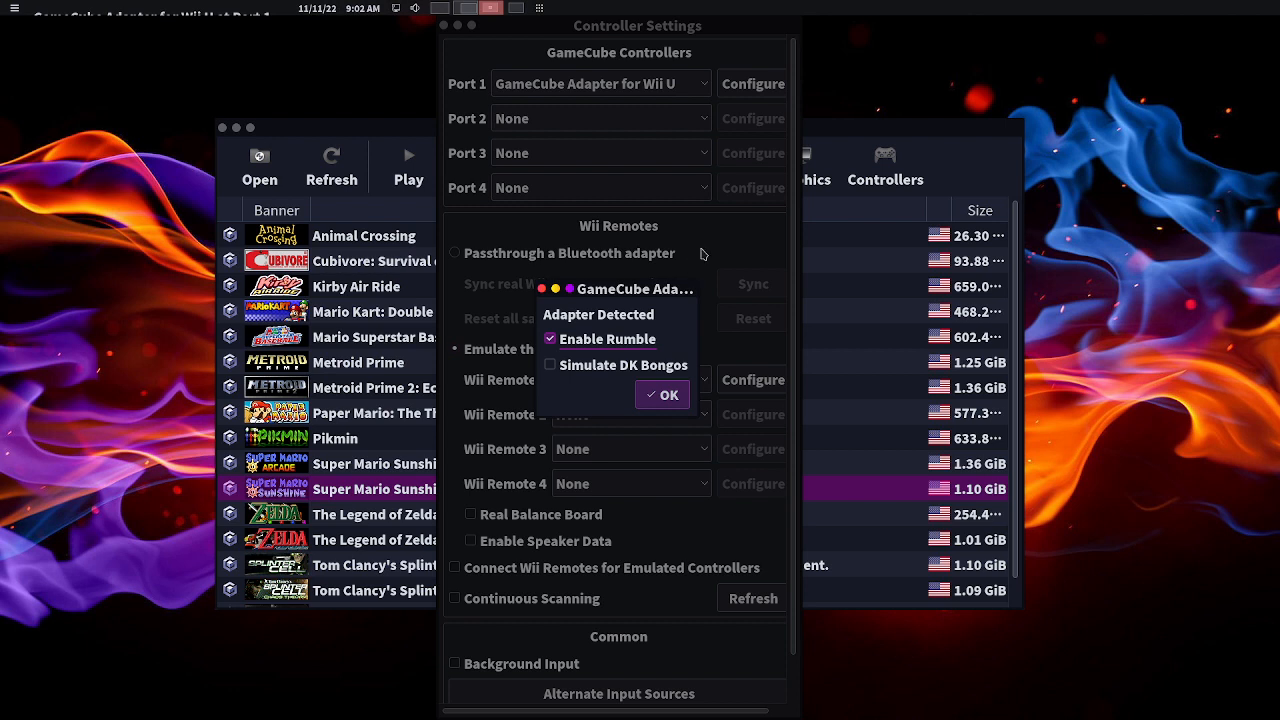
pyautogui.moveTo(692, 224)
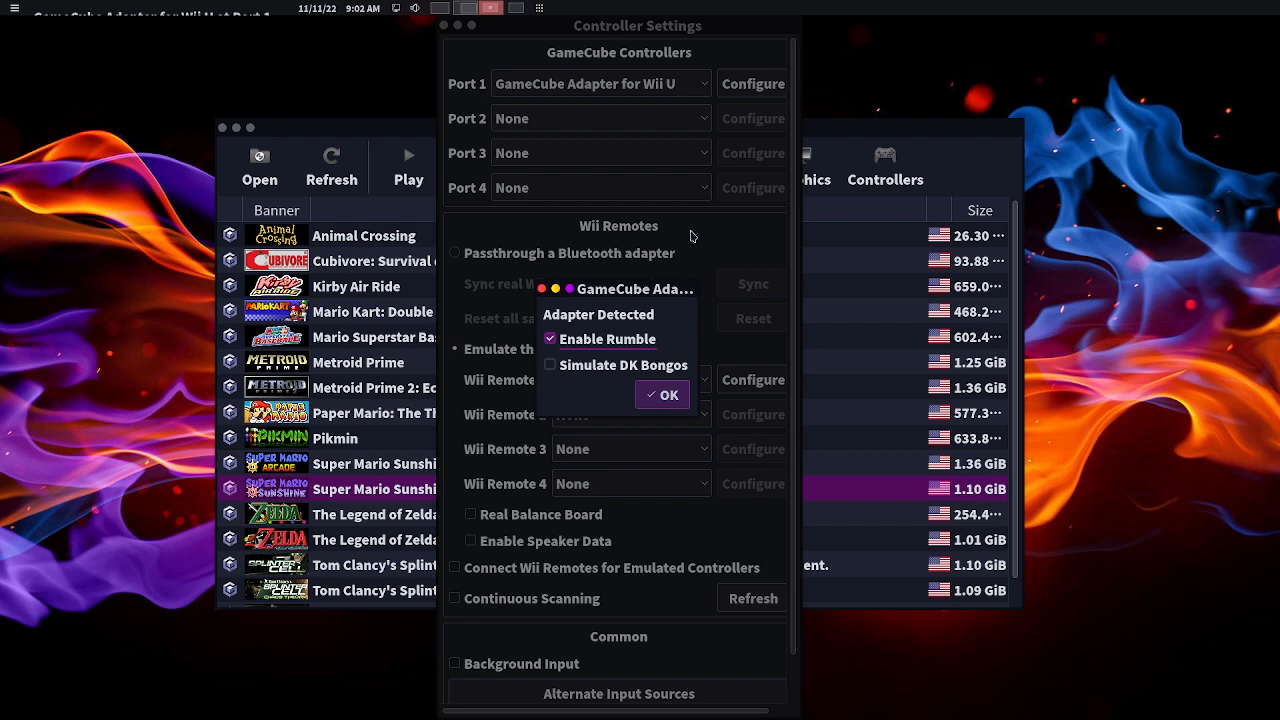
pyautogui.moveTo(574, 380)
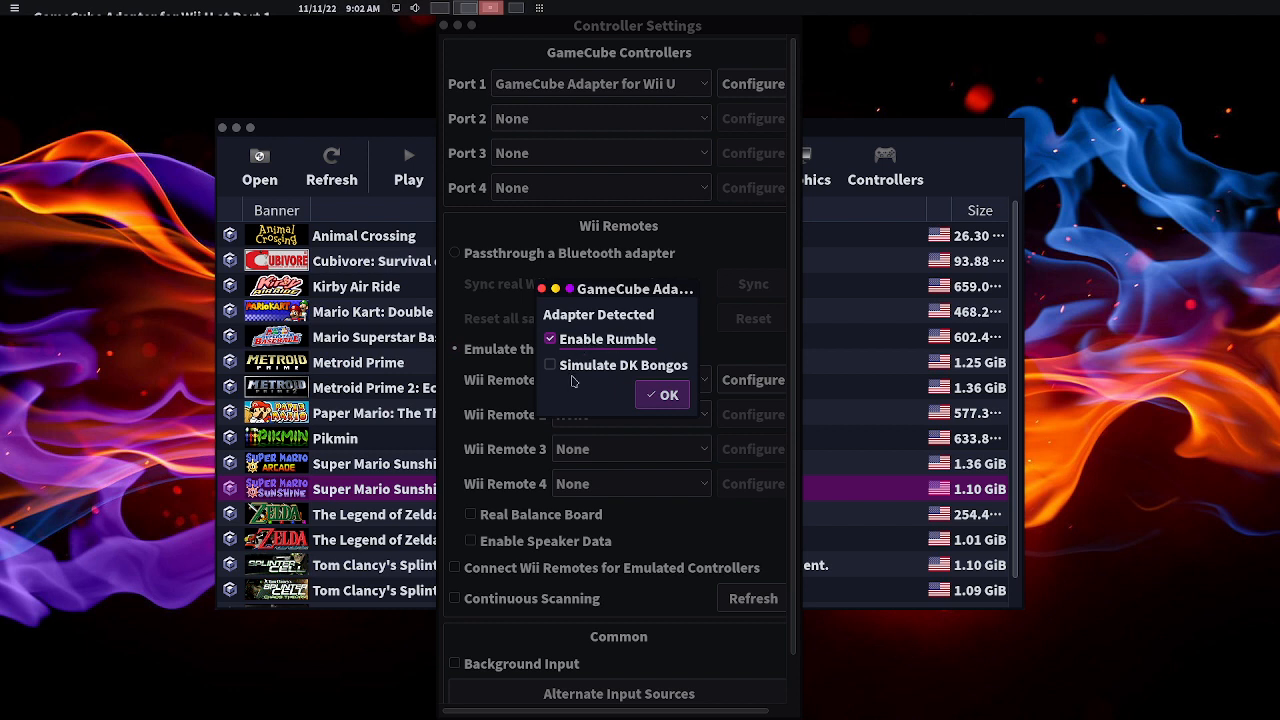
pyautogui.moveTo(616, 388)
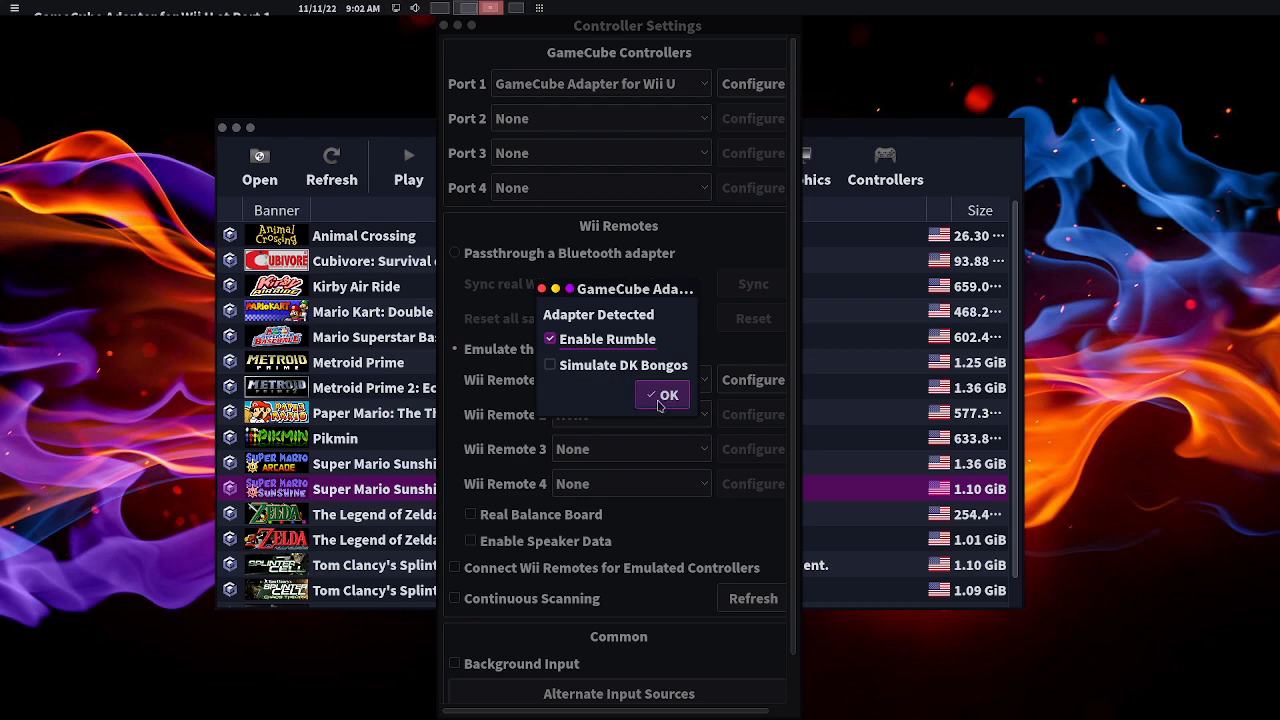
pyautogui.click(662, 396)
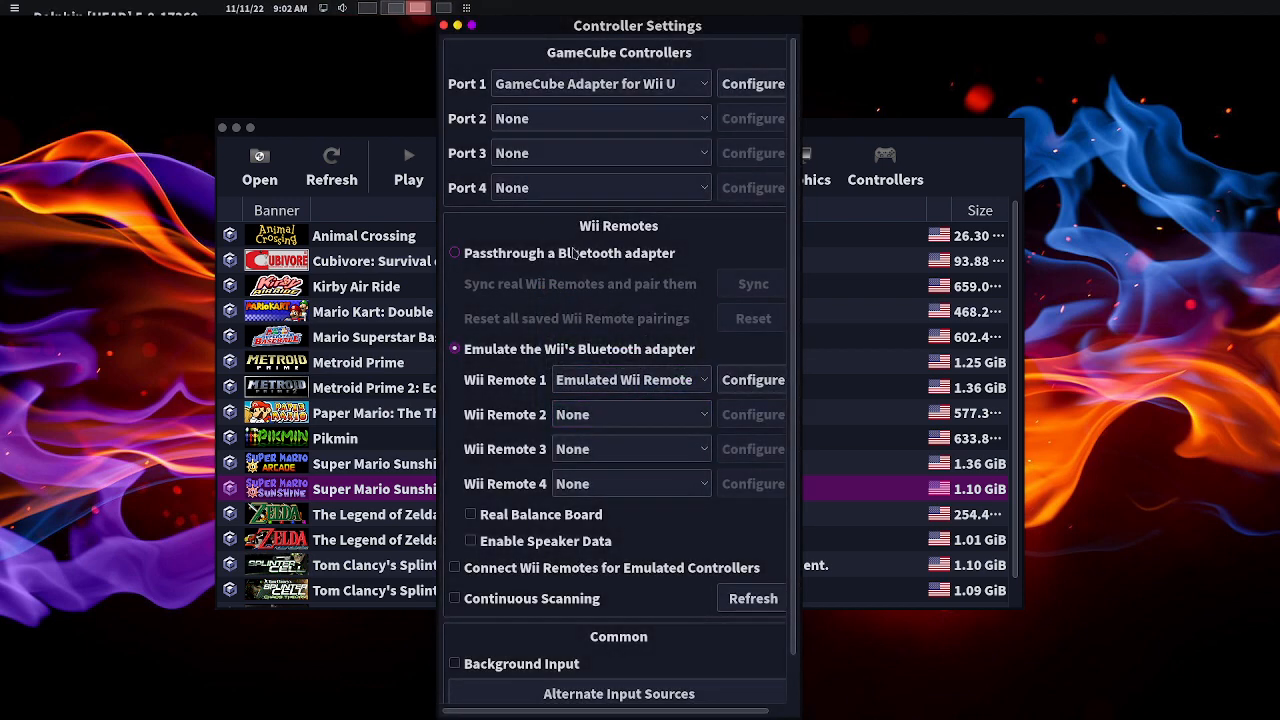
pyautogui.moveTo(540, 230)
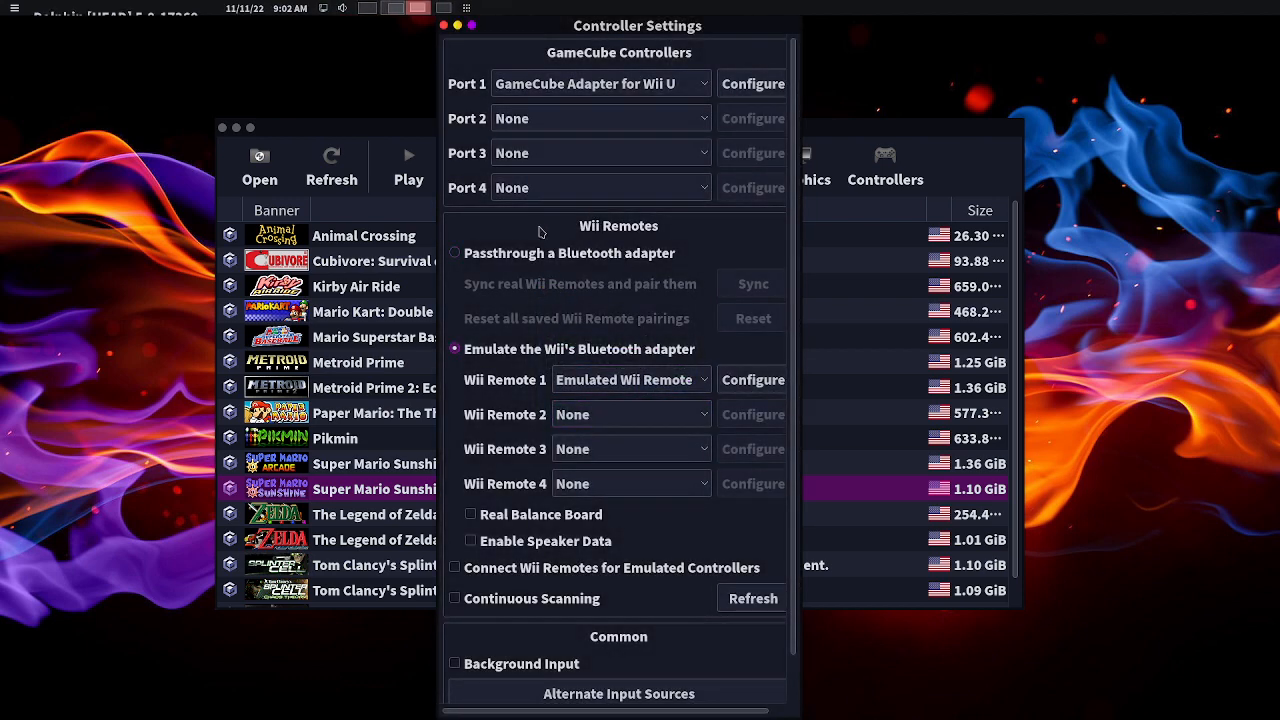
pyautogui.moveTo(456, 20)
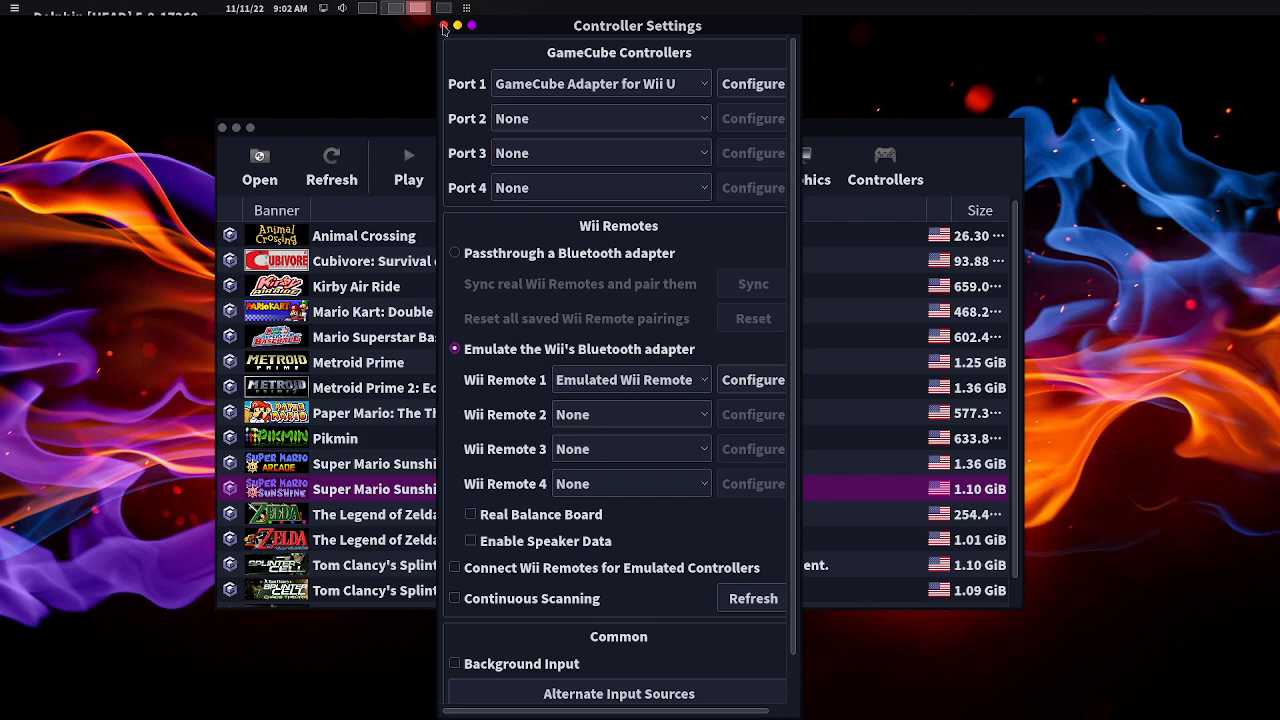
# - Run Super Mario Sunshine with the controller, then stop the emulation
pyautogui.click(442, 24)
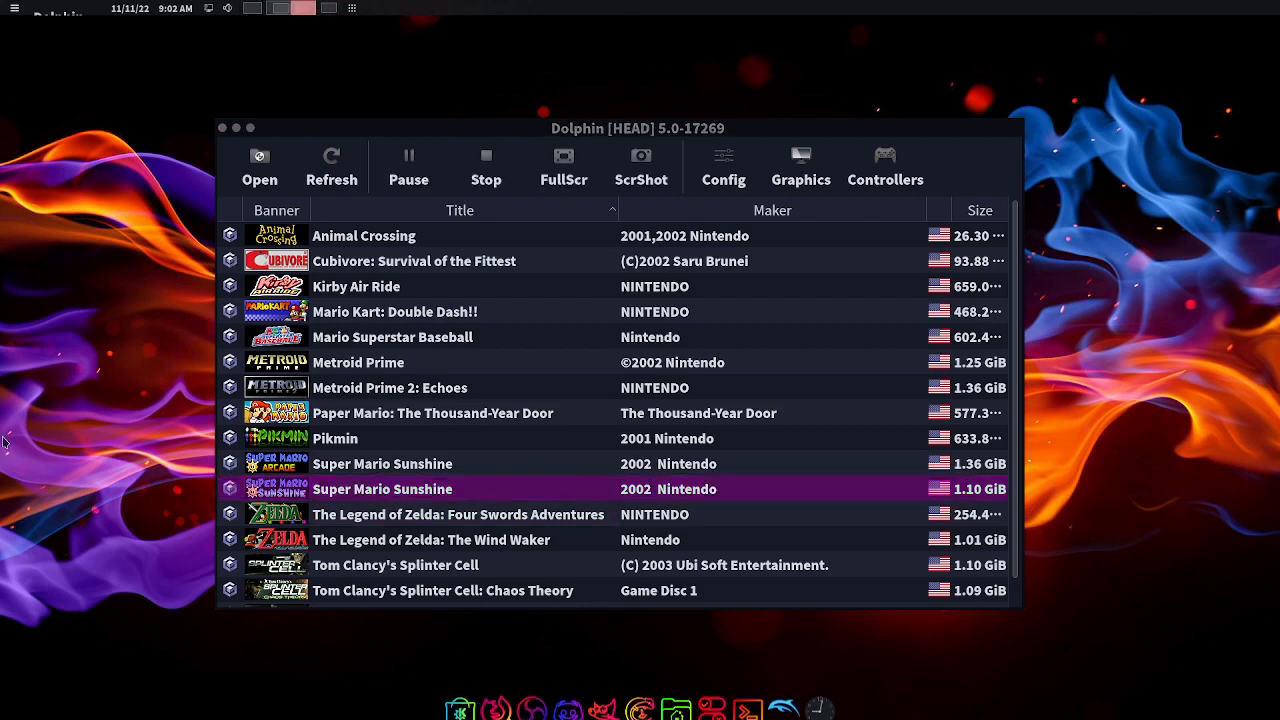
pyautogui.doubleClick(382, 488)
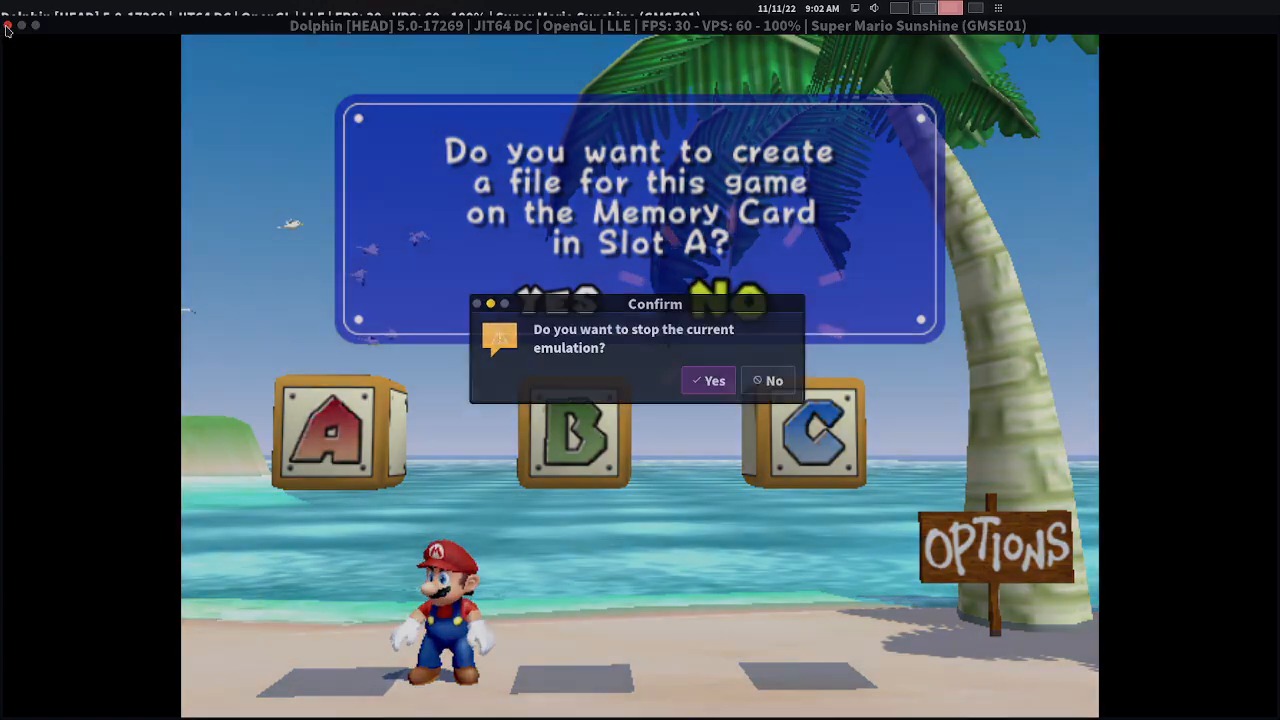
pyautogui.click(708, 380)
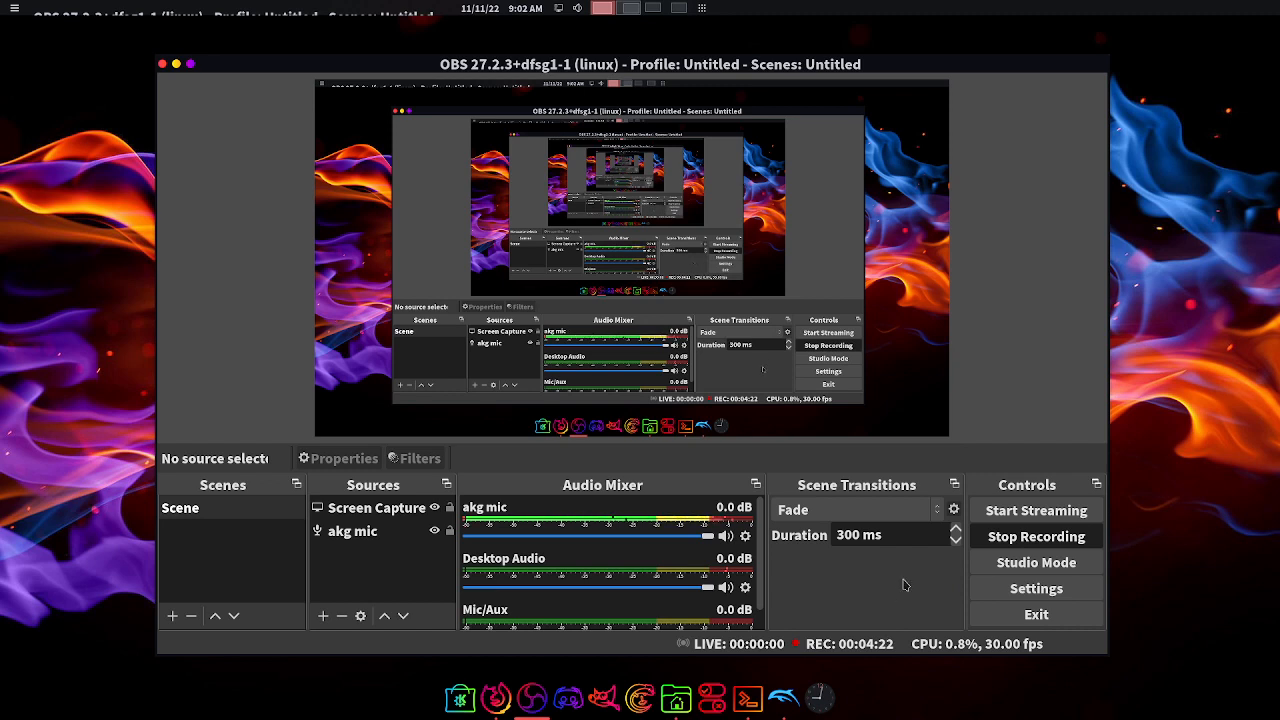
pyautogui.moveTo(928, 604)
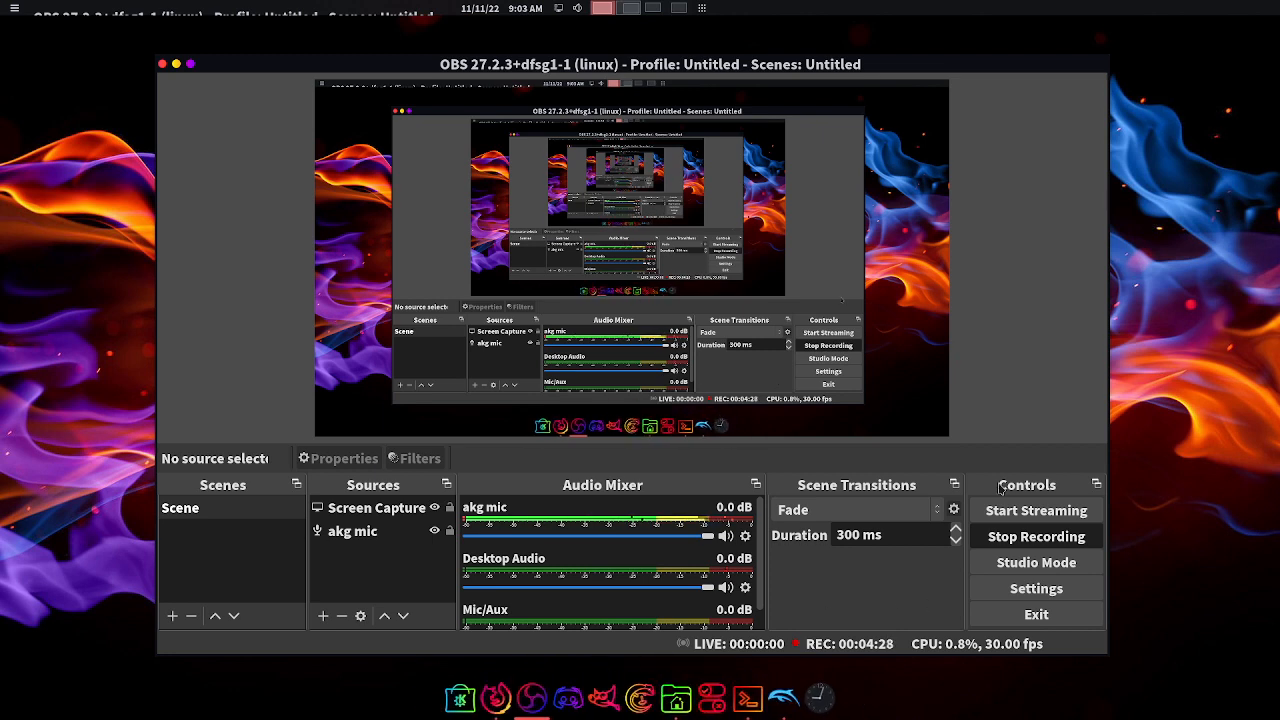
pyautogui.moveTo(104, 192)
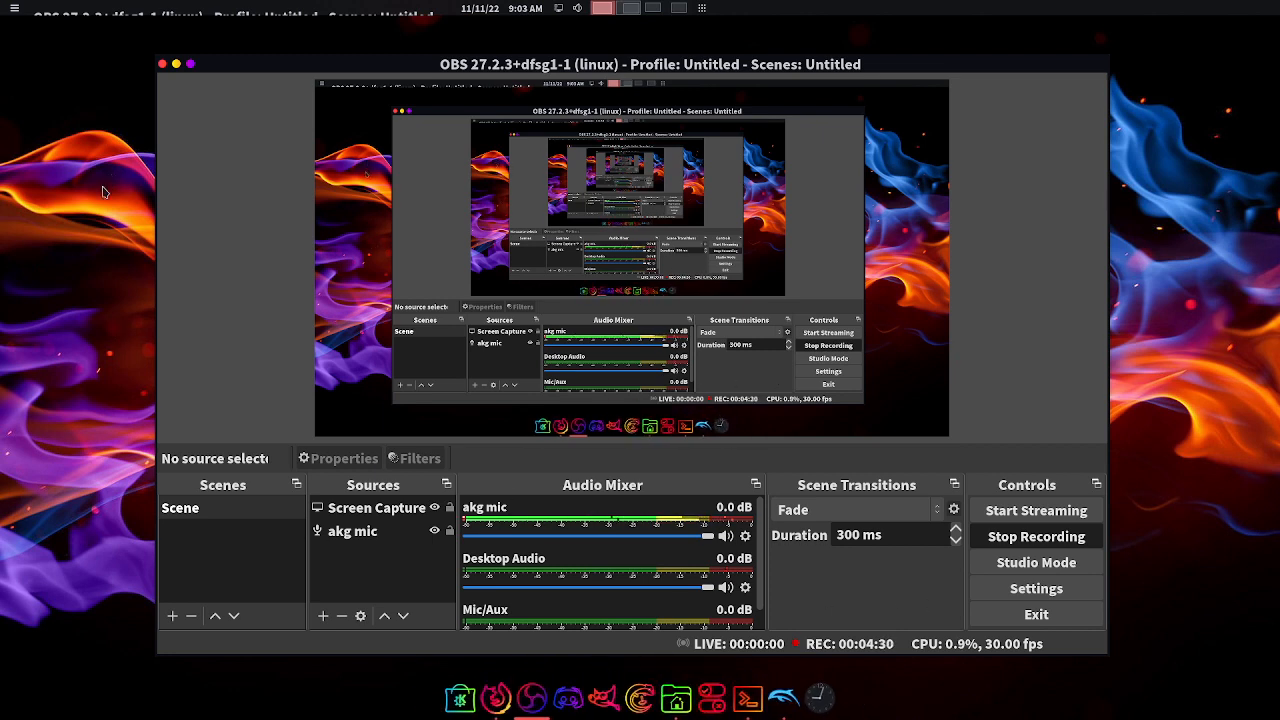
pyautogui.moveTo(910, 580)
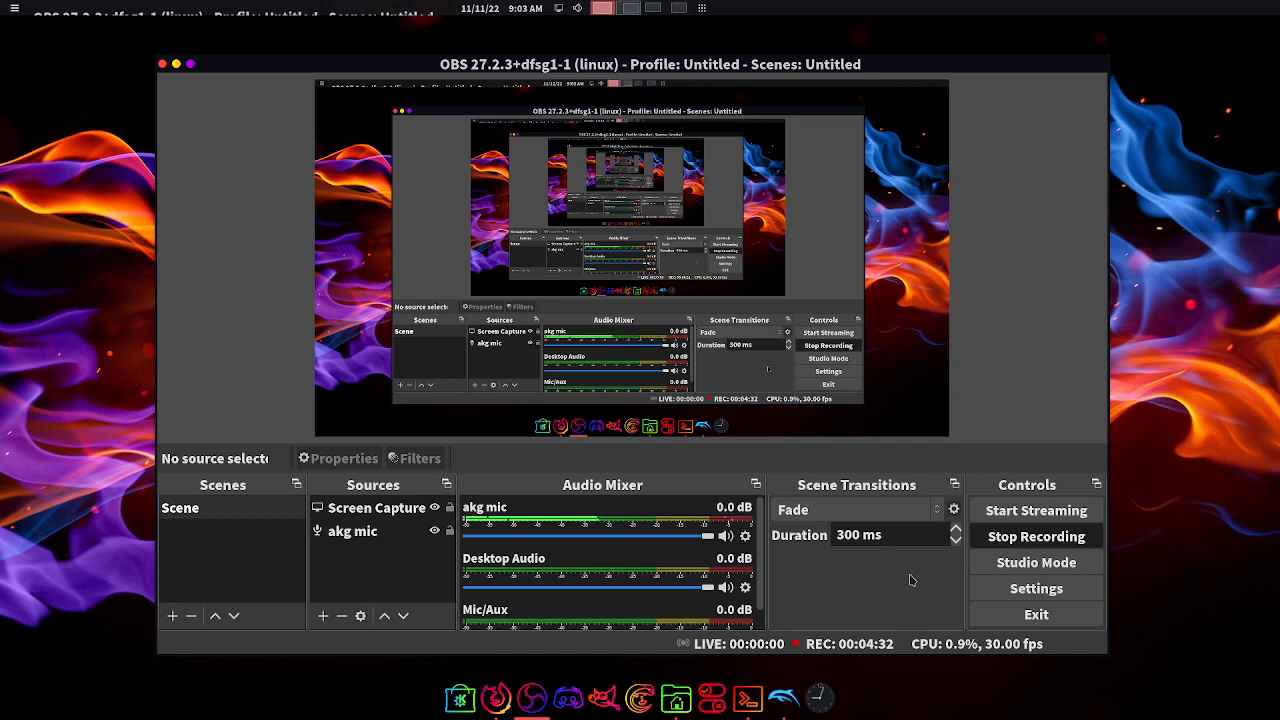